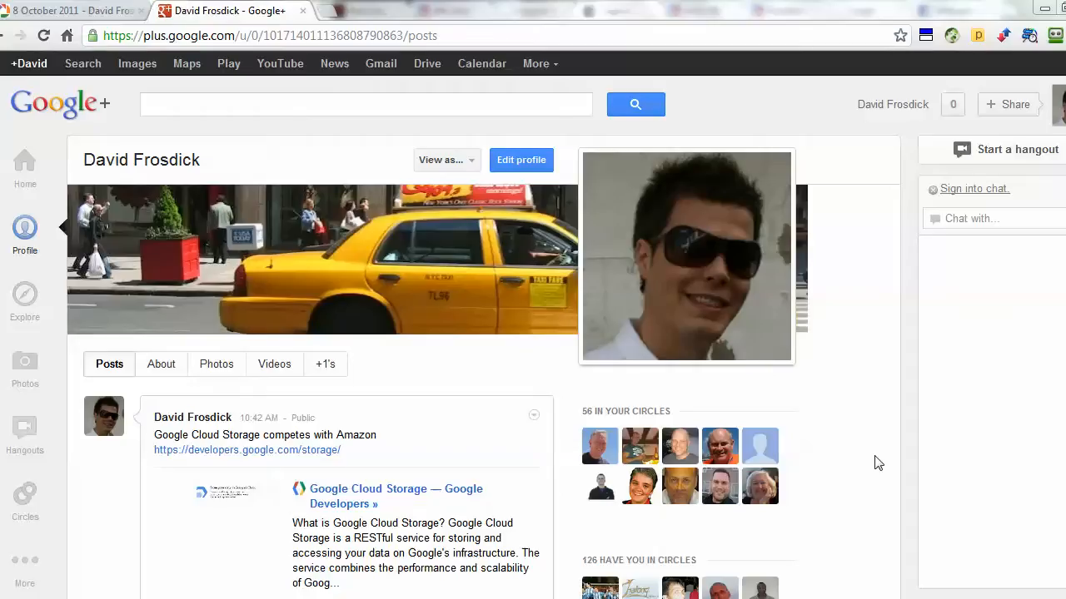
pyautogui.moveTo(937, 410)
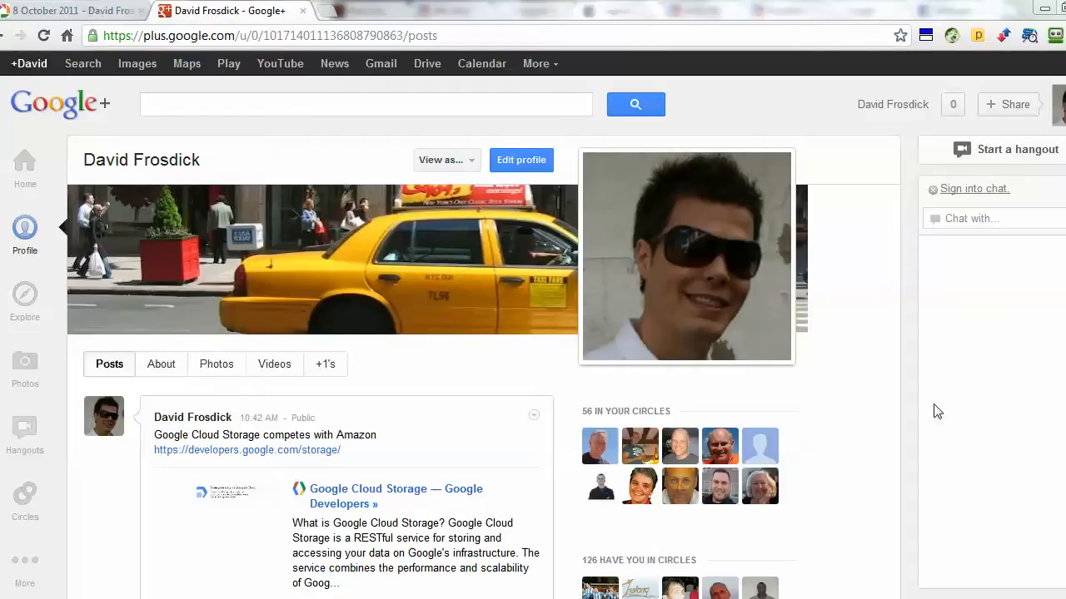
pyautogui.moveTo(880, 467)
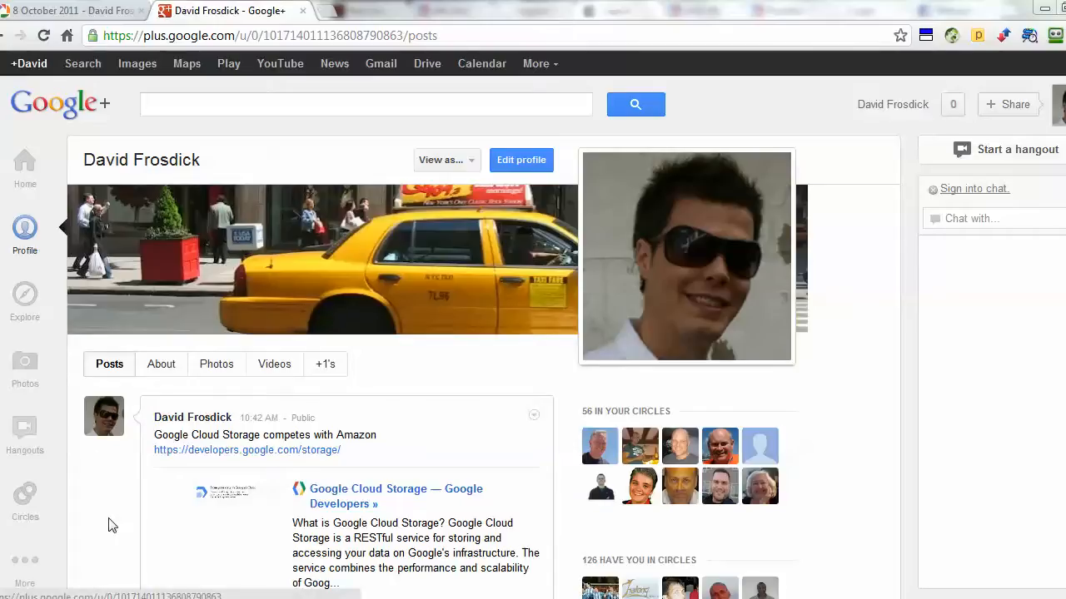
# Show the overview of all photo albums from the Photos section in the sidebar.
pyautogui.click(23, 366)
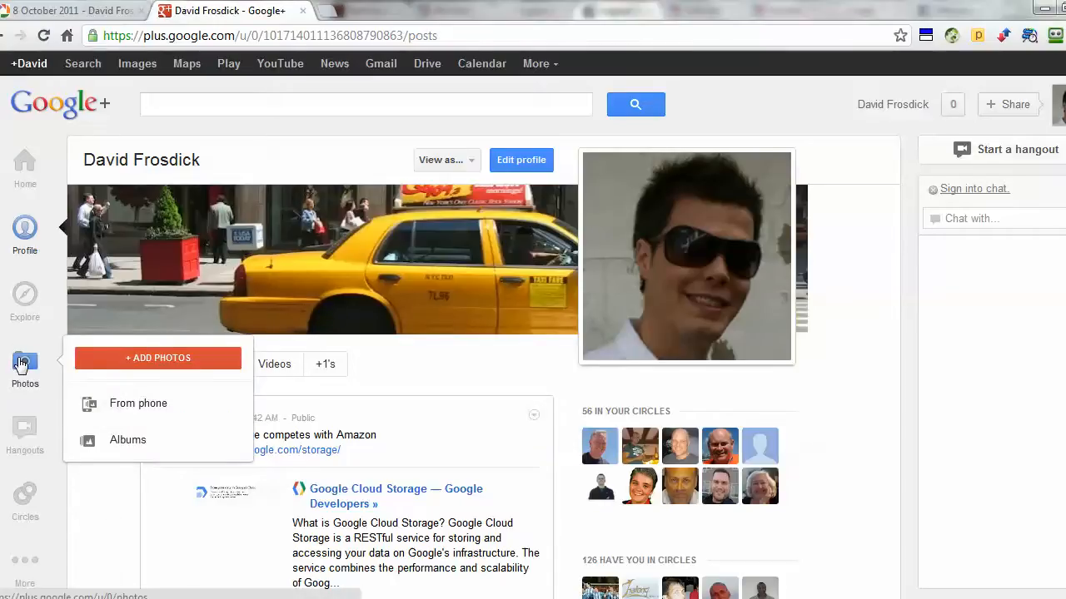
pyautogui.click(137, 403)
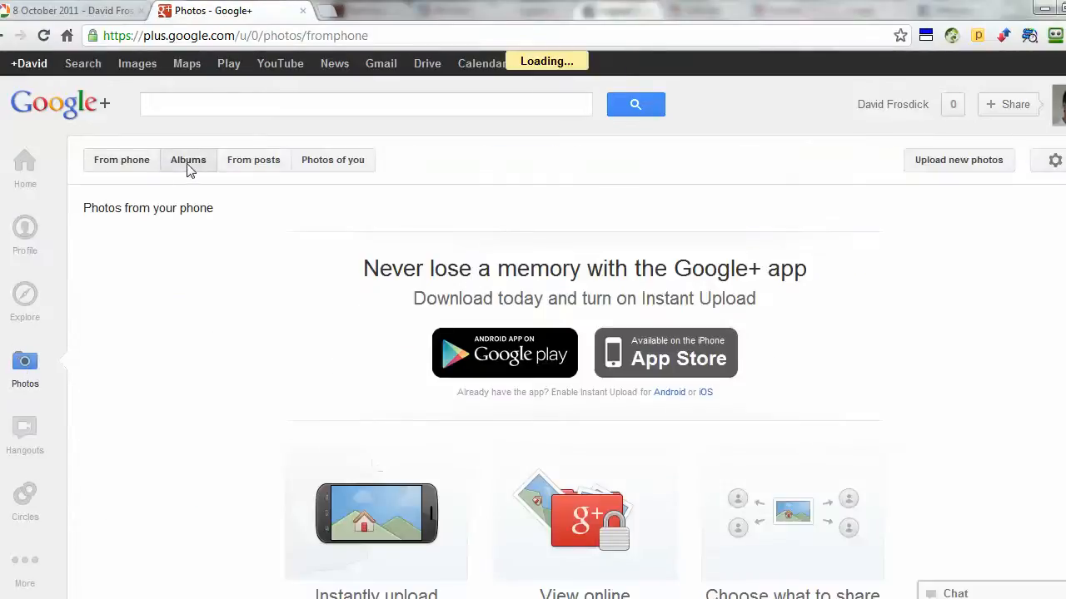
pyautogui.click(187, 160)
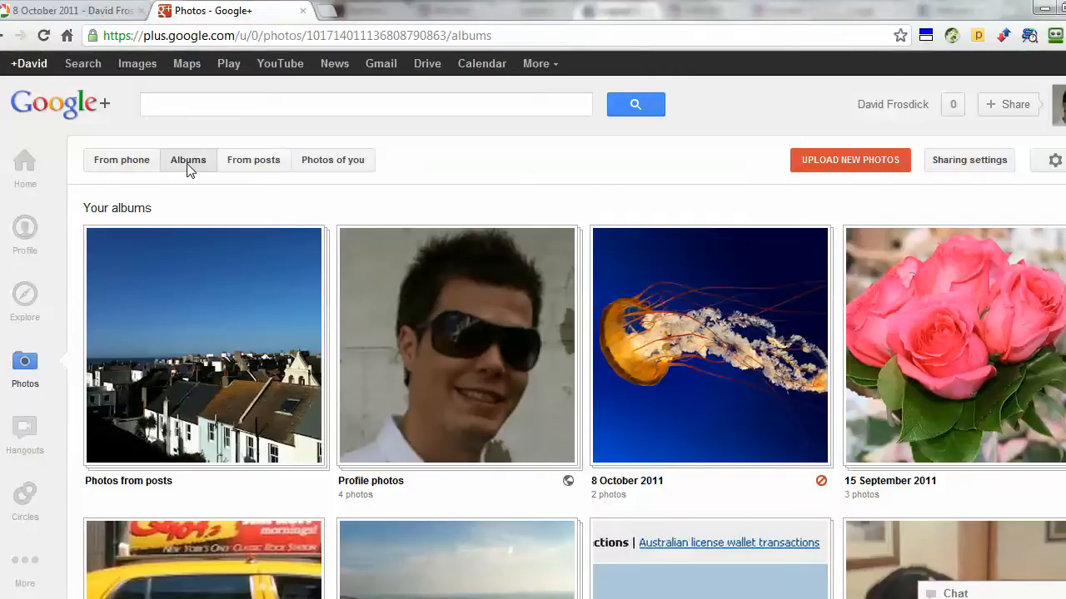
pyautogui.moveTo(450, 170)
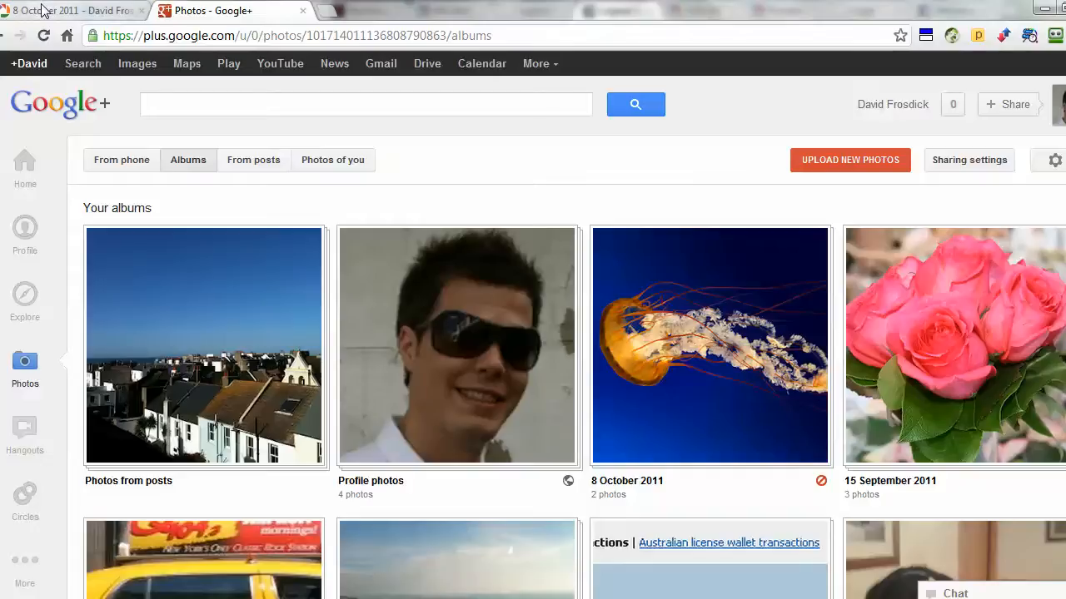
pyautogui.moveTo(75, 10)
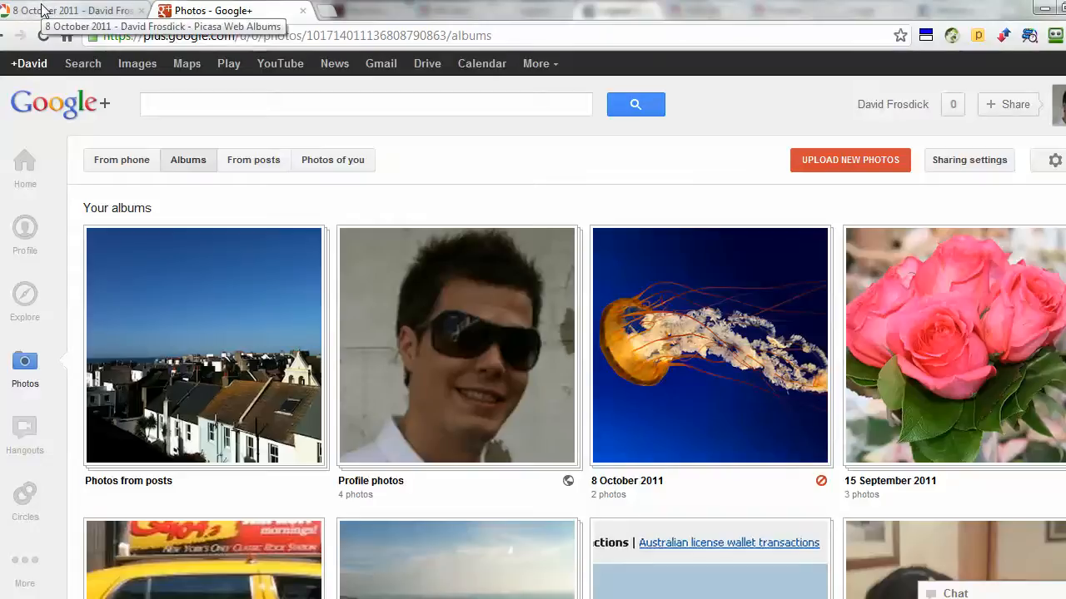
# View the first jellyfish photo in Picasa, briefly entering Creative Kit and cancelling without changes.
pyautogui.click(70, 9)
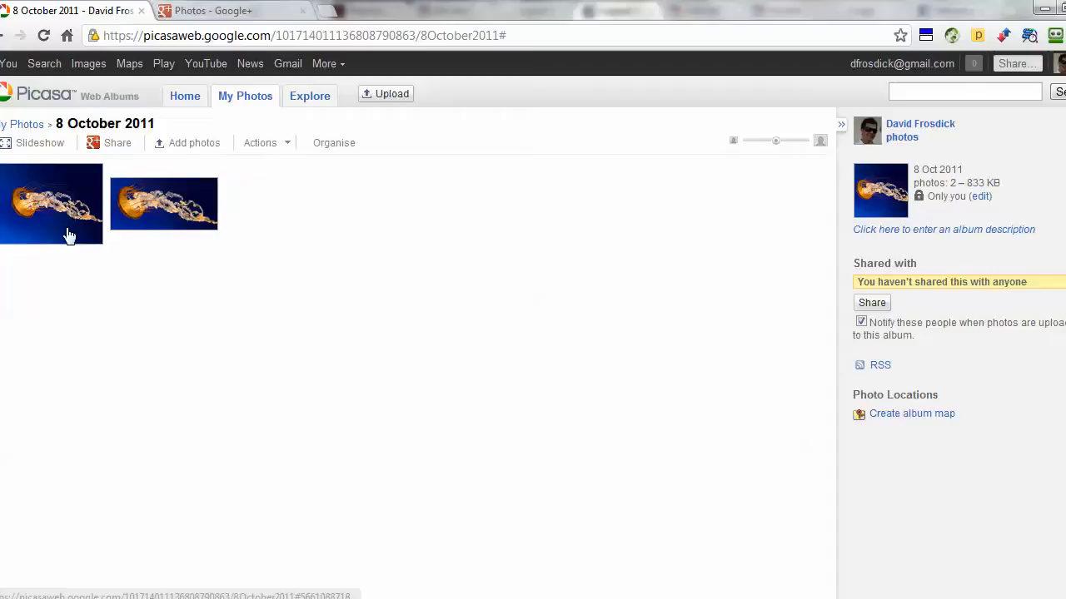
pyautogui.moveTo(70, 208)
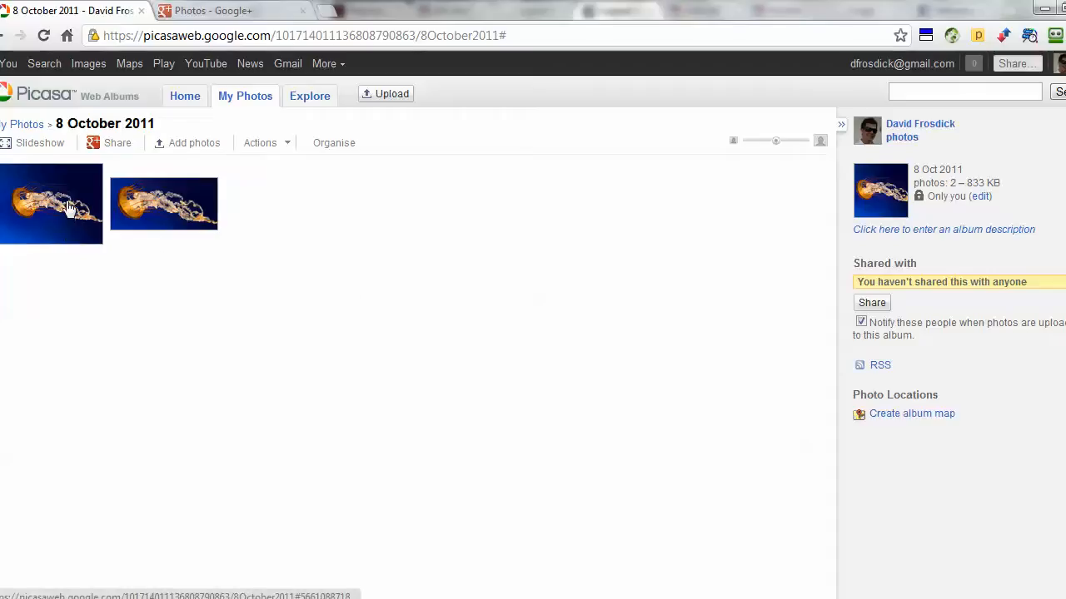
pyautogui.click(51, 204)
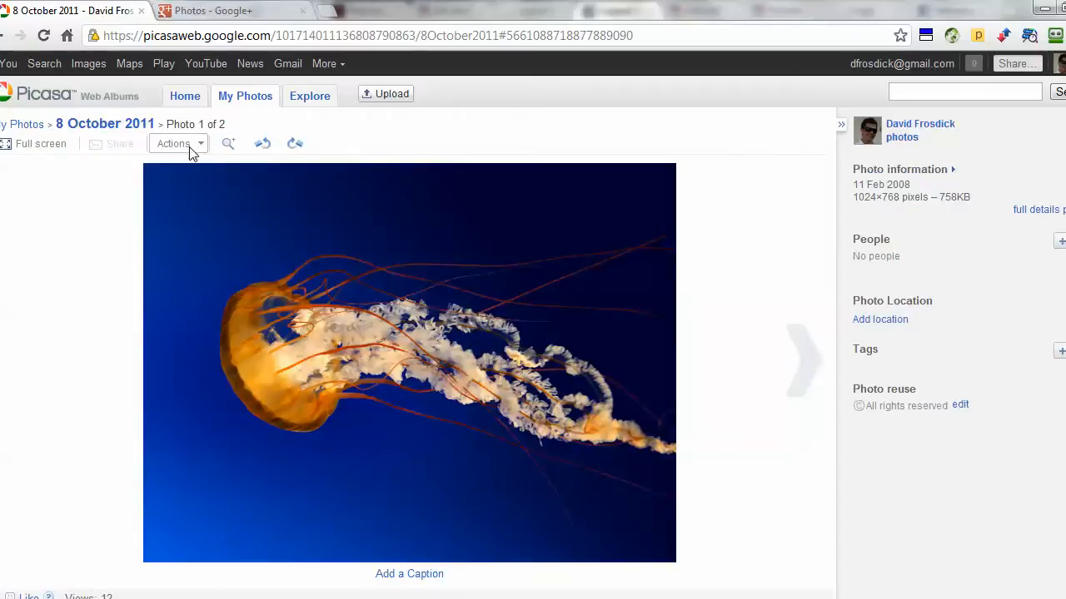
pyautogui.click(175, 143)
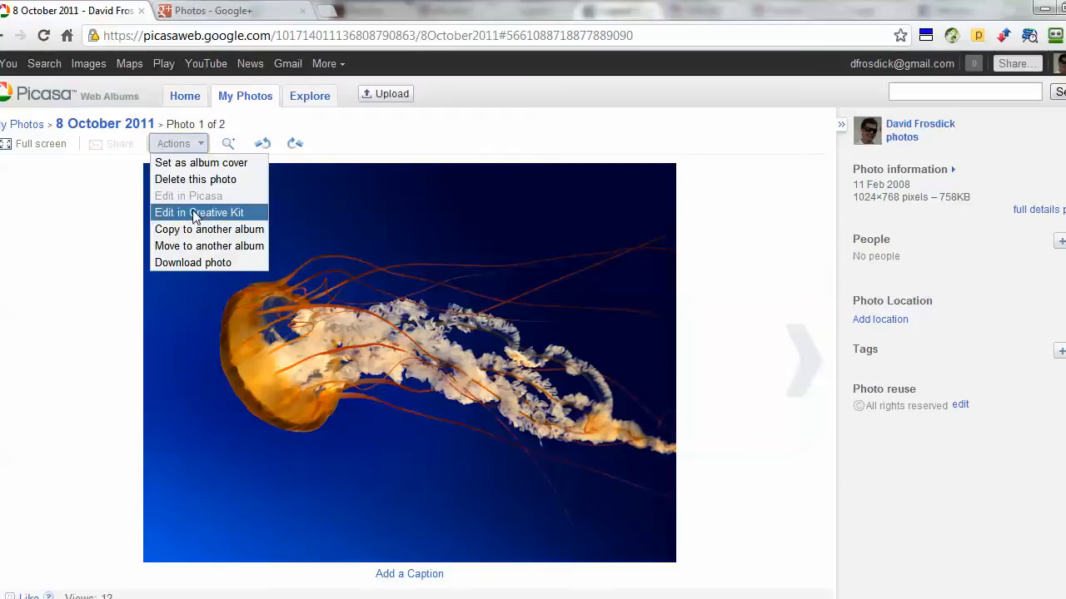
pyautogui.moveTo(226, 220)
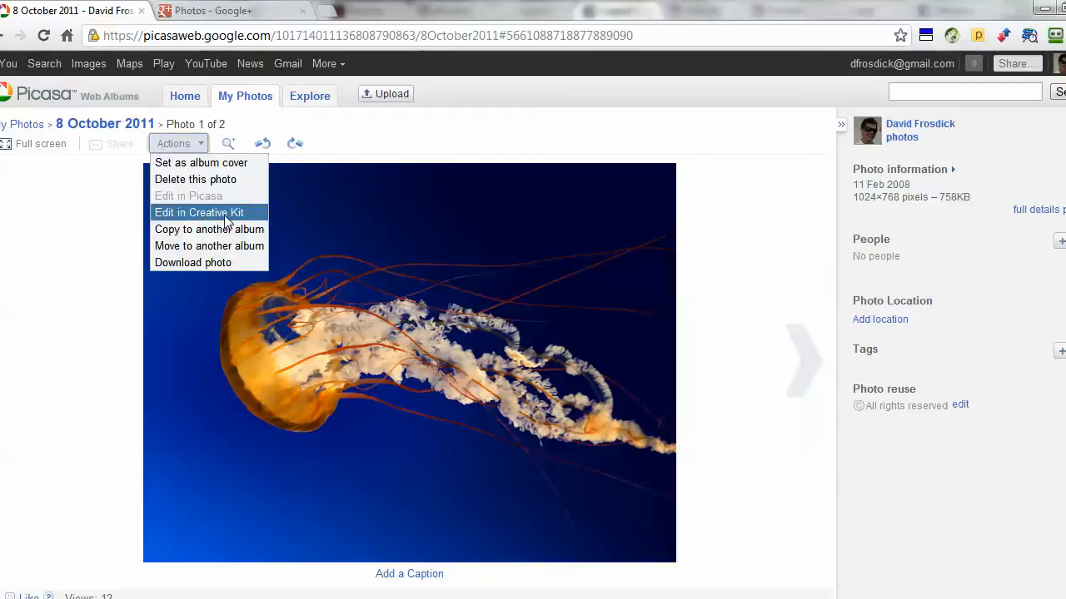
pyautogui.click(200, 214)
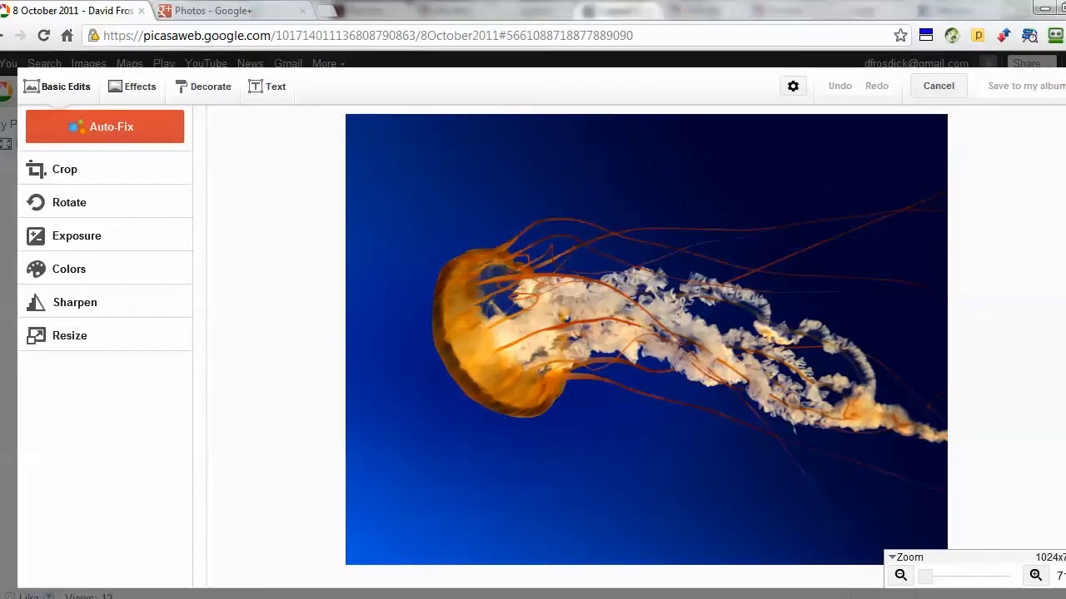
pyautogui.click(939, 87)
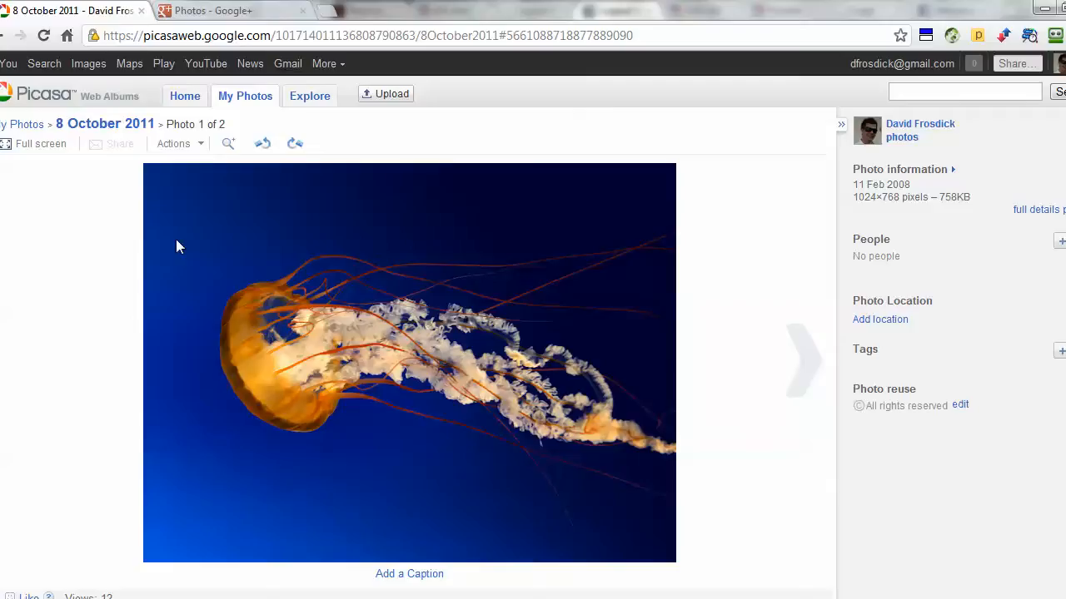
# Return to Google+ and view the first photo of the 8 October 2011 jellyfish album.
pyautogui.click(177, 143)
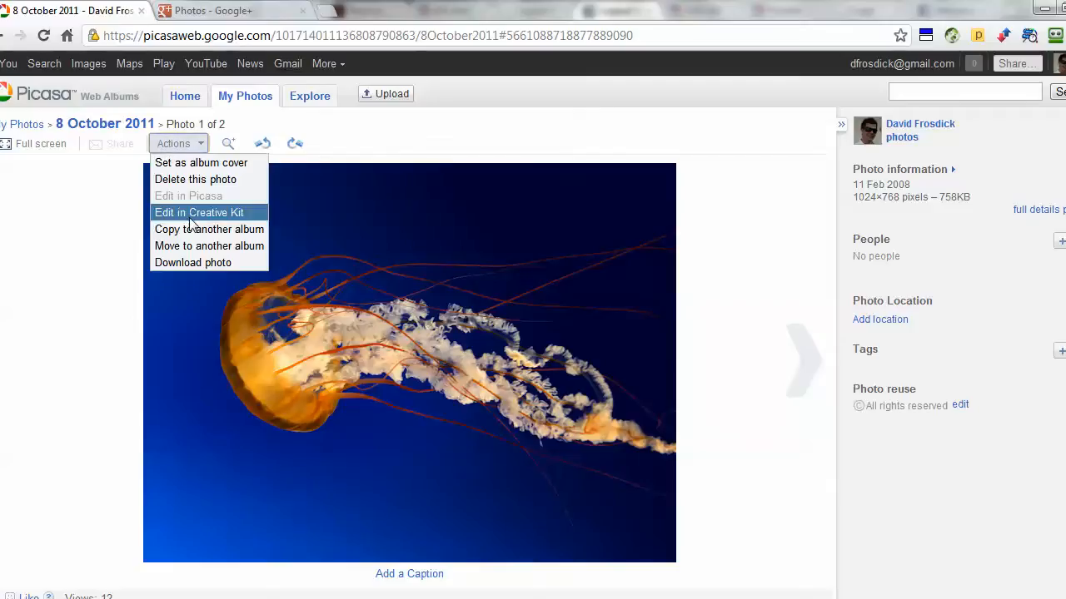
pyautogui.click(233, 10)
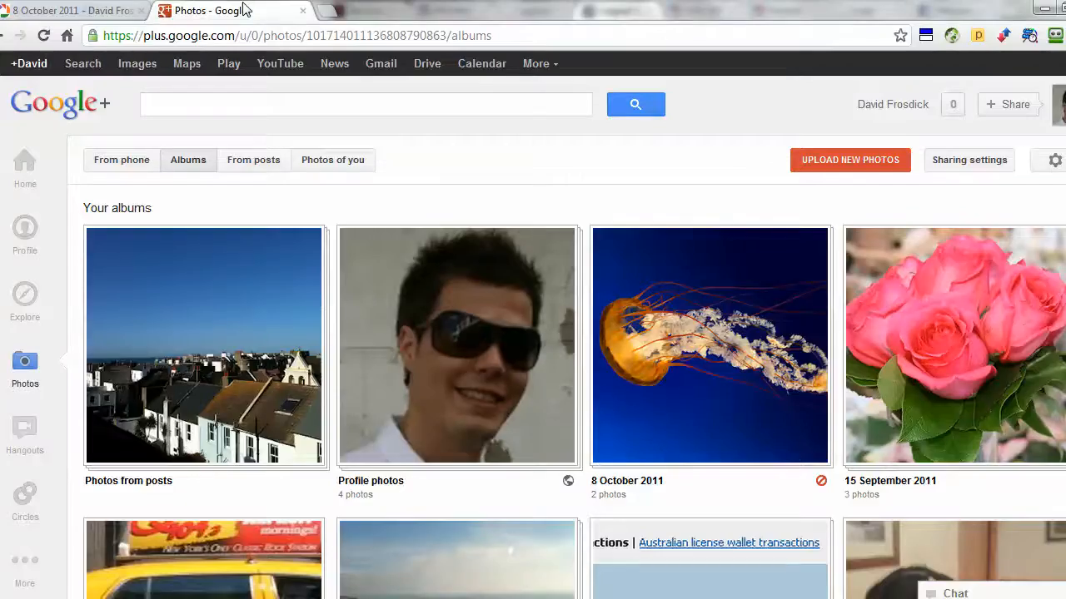
pyautogui.moveTo(709, 344)
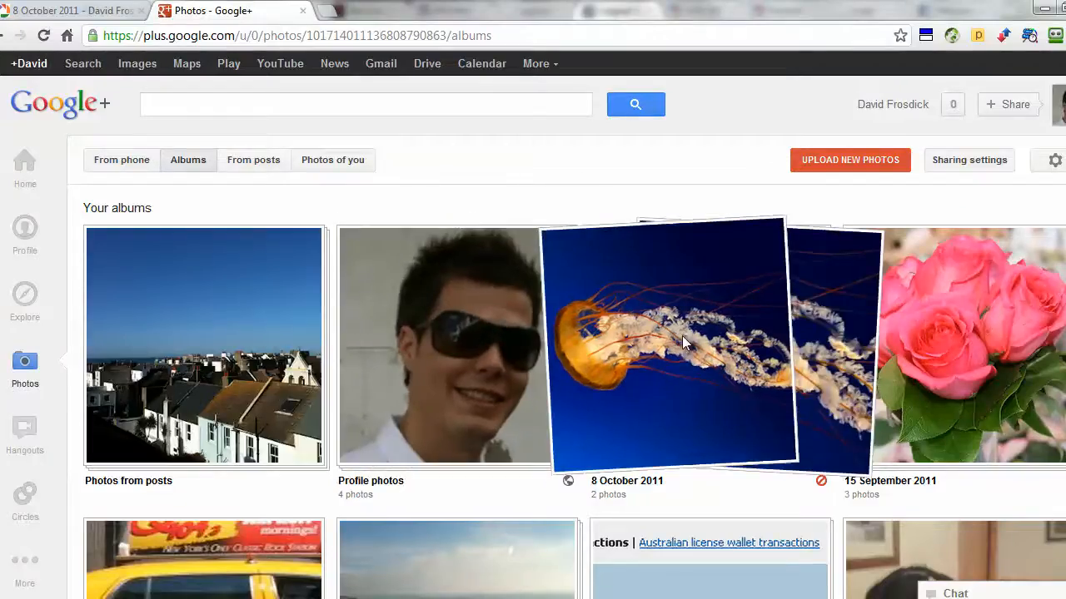
pyautogui.click(663, 345)
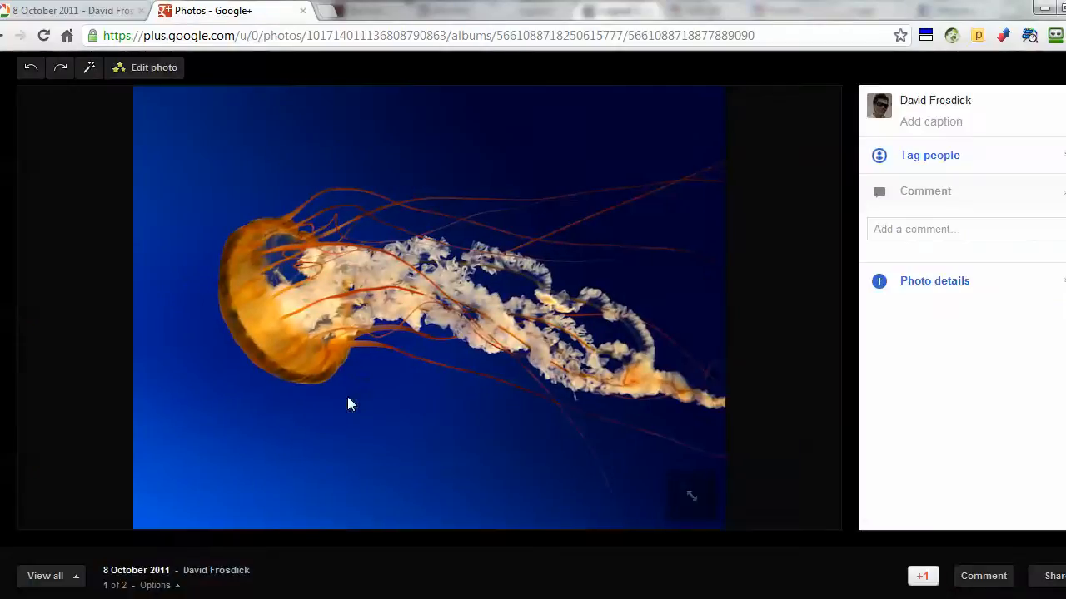
pyautogui.moveTo(96, 240)
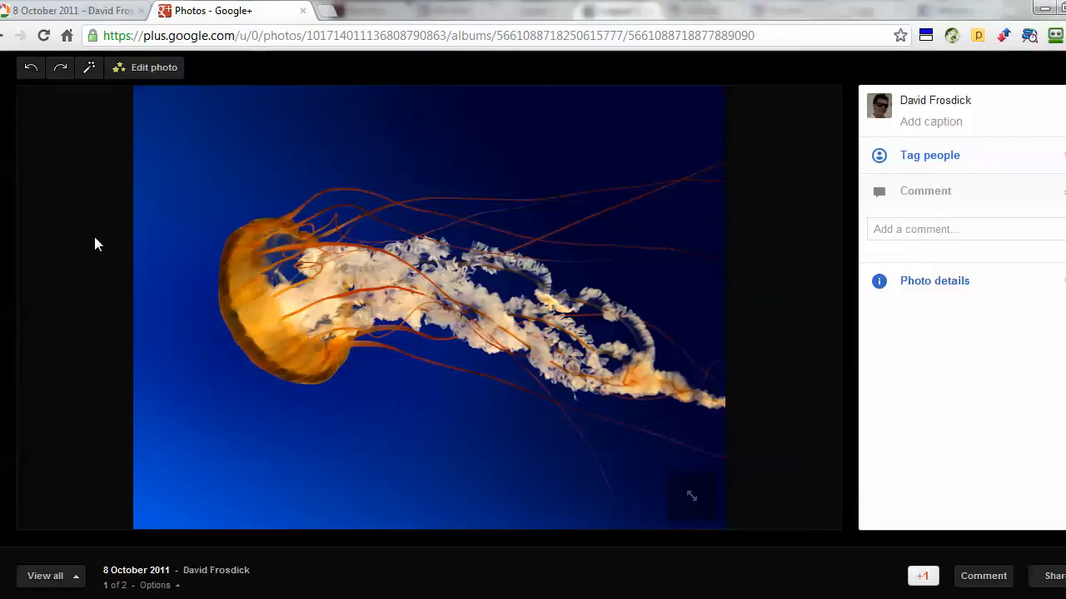
pyautogui.moveTo(154, 67)
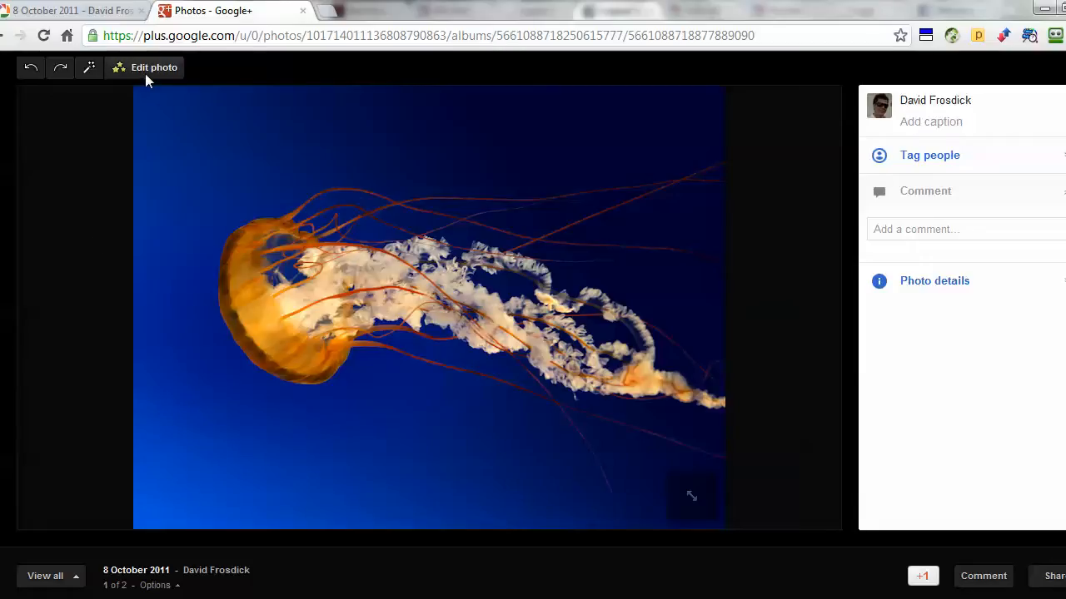
pyautogui.moveTo(150, 73)
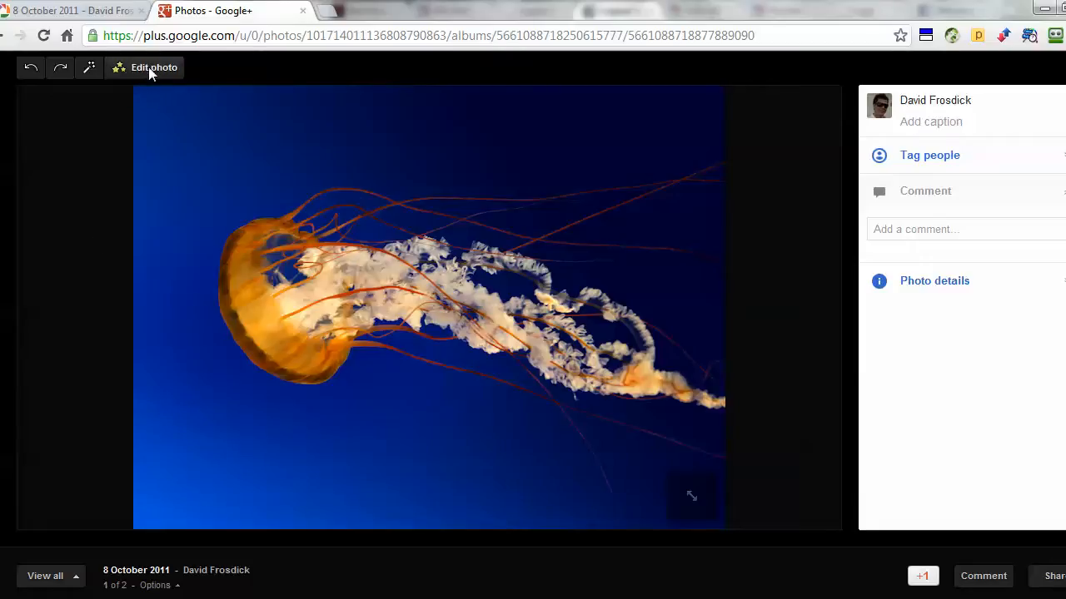
# Start editing in Creative Kit and crop the jellyfish photo to about 907 x 657.
pyautogui.click(153, 67)
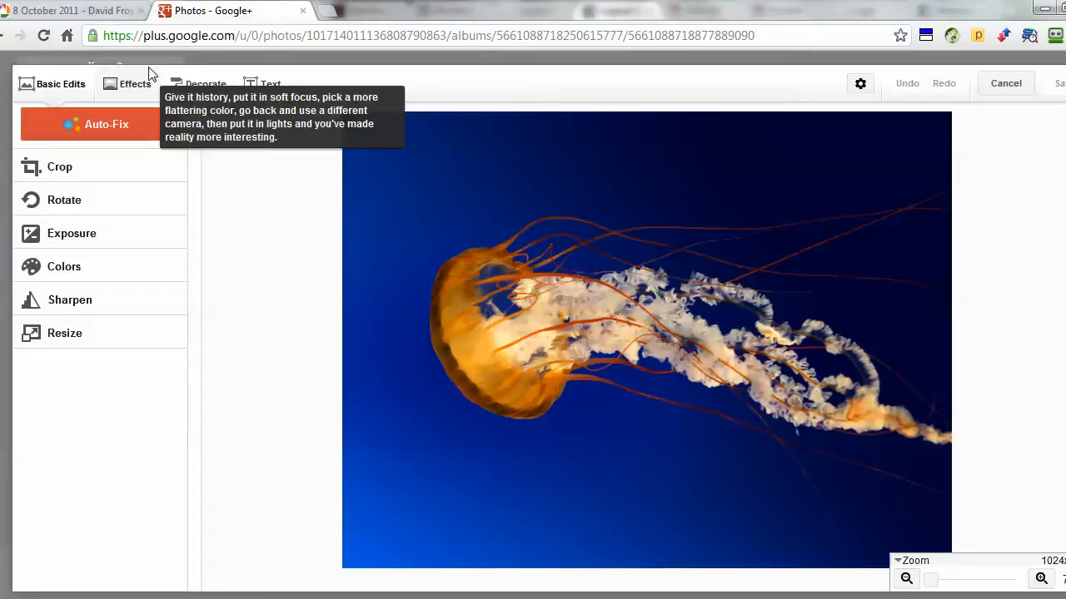
pyautogui.moveTo(392, 254)
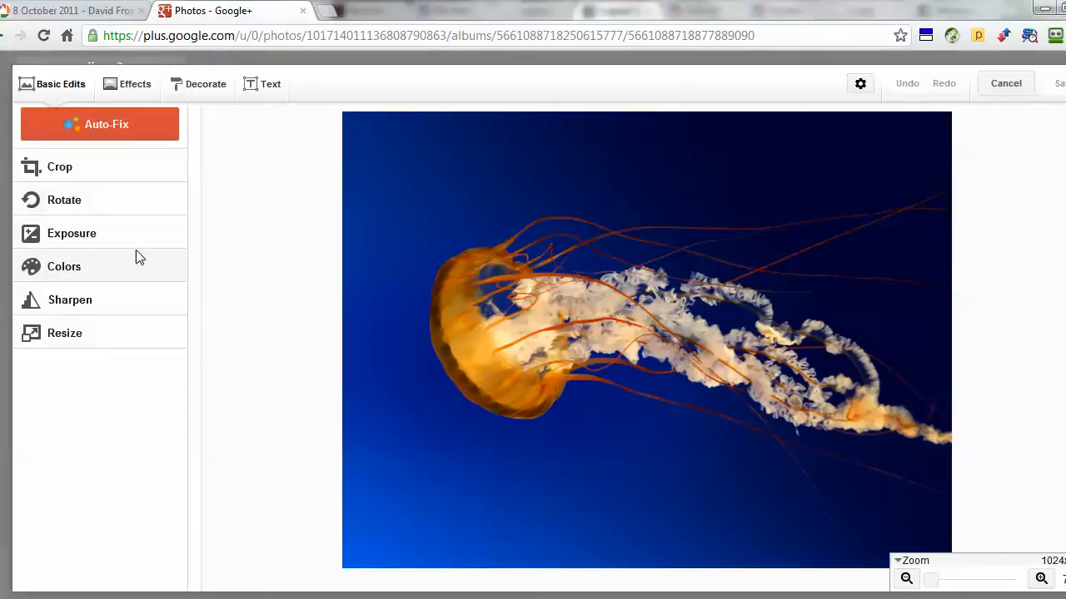
pyautogui.click(60, 166)
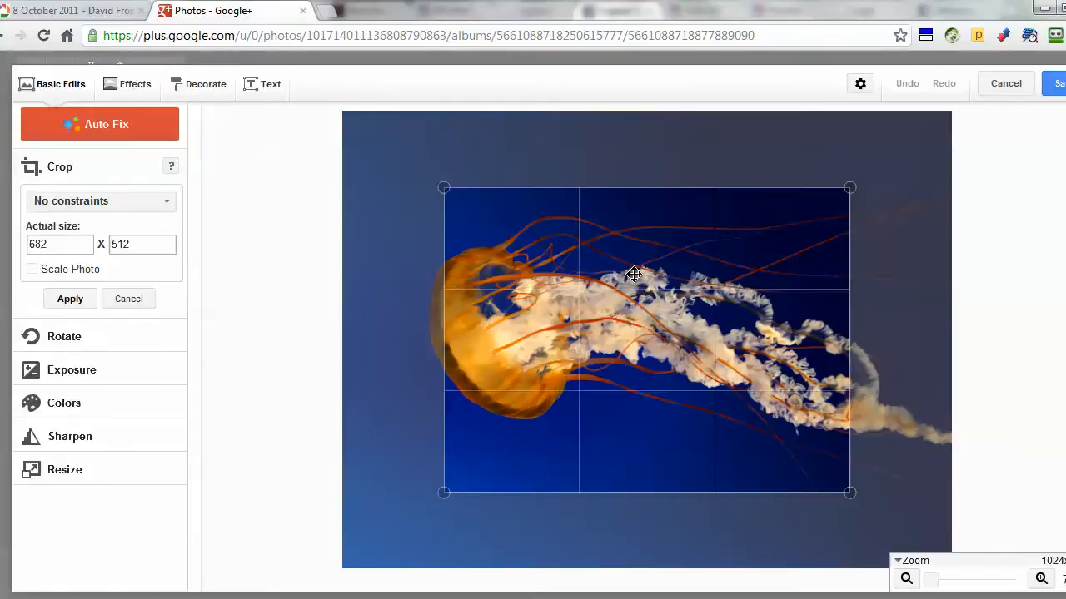
pyautogui.moveTo(443, 186); pyautogui.dragTo(411, 162)
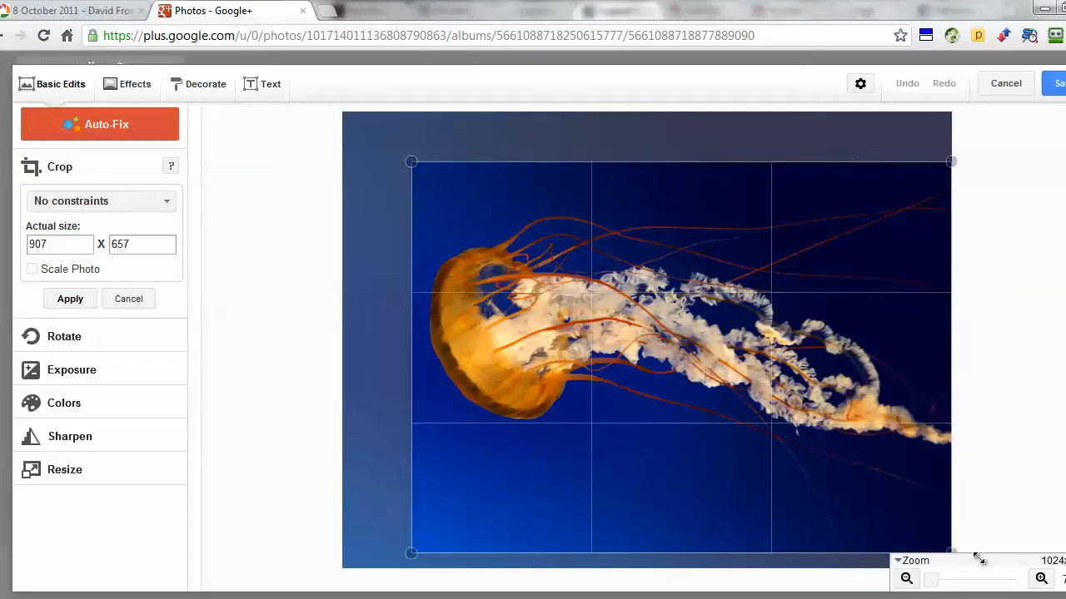
pyautogui.click(70, 299)
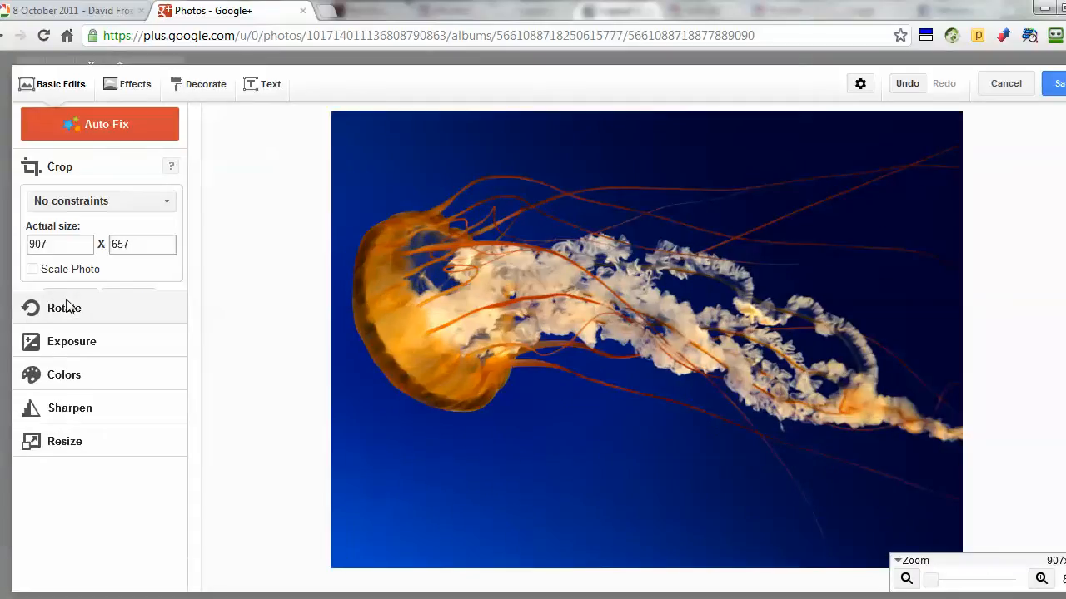
pyautogui.click(60, 167)
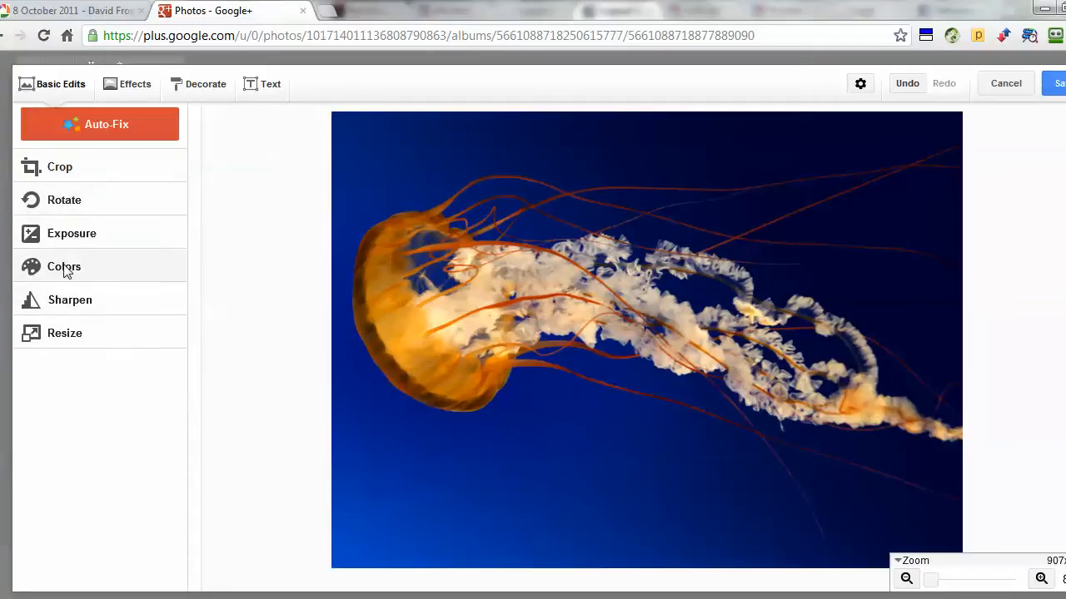
# Boost saturation and shift temperature so the jellyfish turns green and cyan on vivid blue.
pyautogui.click(72, 233)
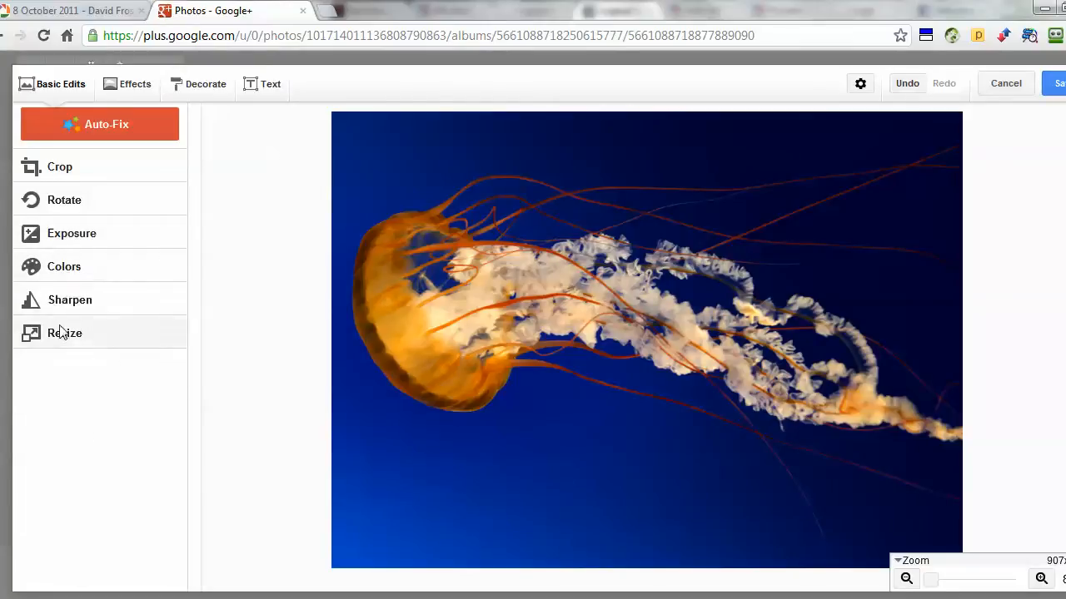
pyautogui.click(63, 266)
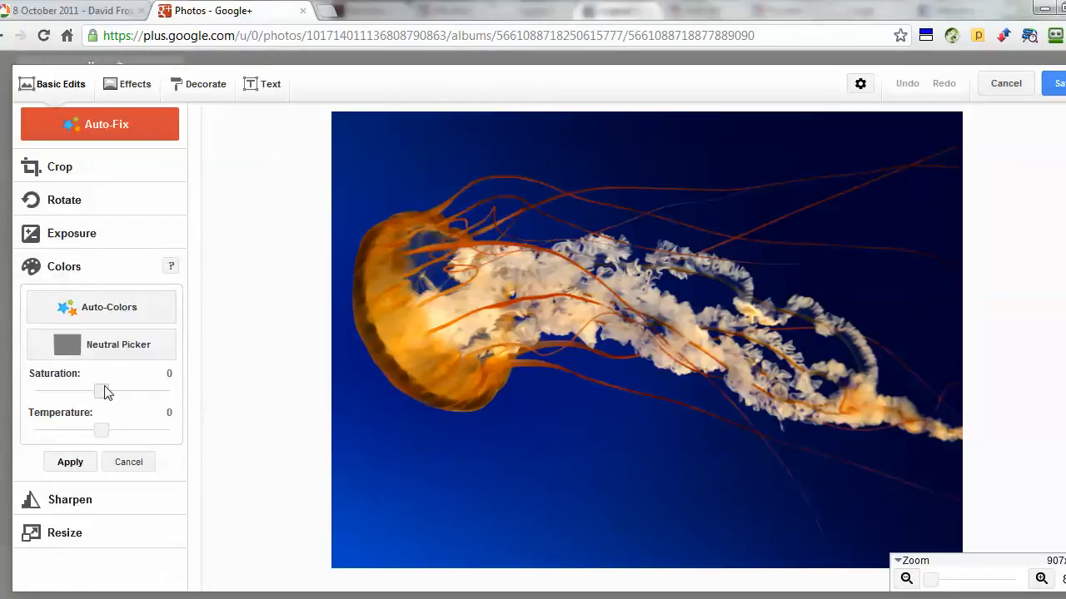
pyautogui.moveTo(102, 393); pyautogui.dragTo(135, 393)
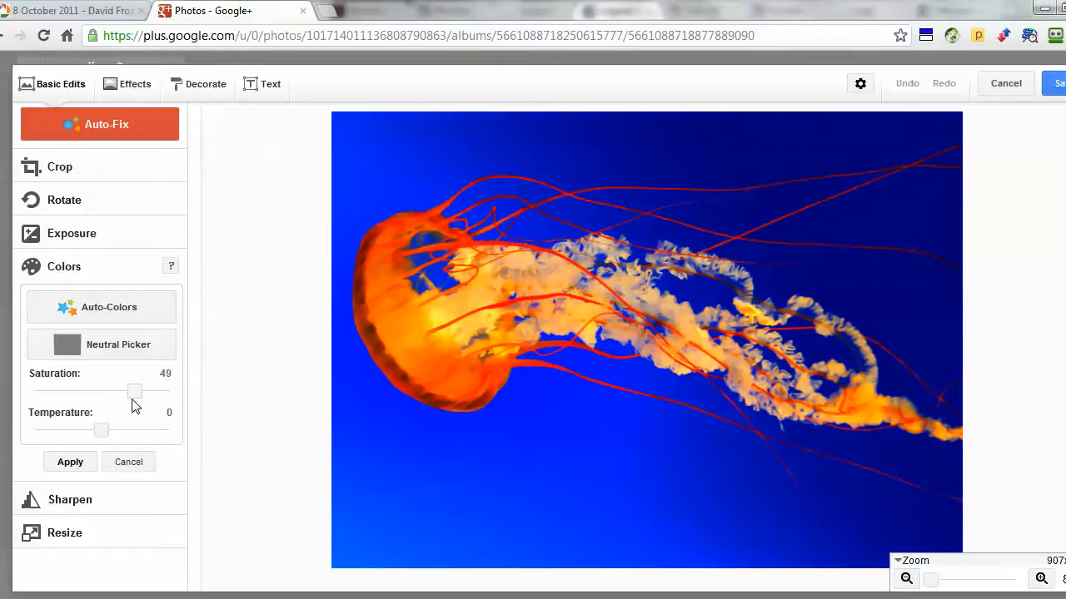
pyautogui.moveTo(100, 429); pyautogui.dragTo(30, 429)
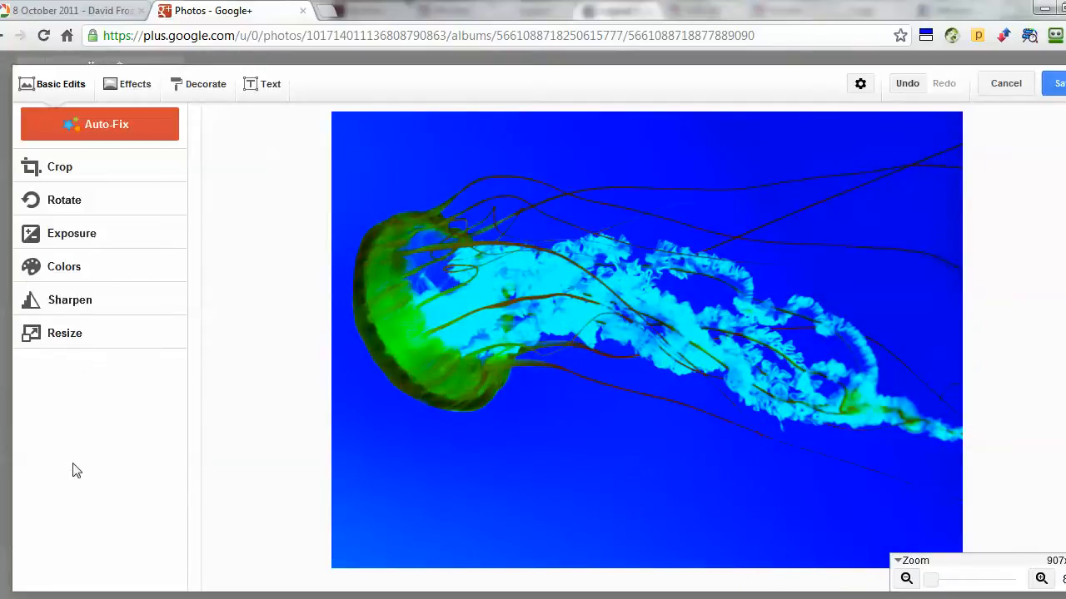
# Sharpen the photo with clarity pushed to 100%.
pyautogui.click(70, 299)
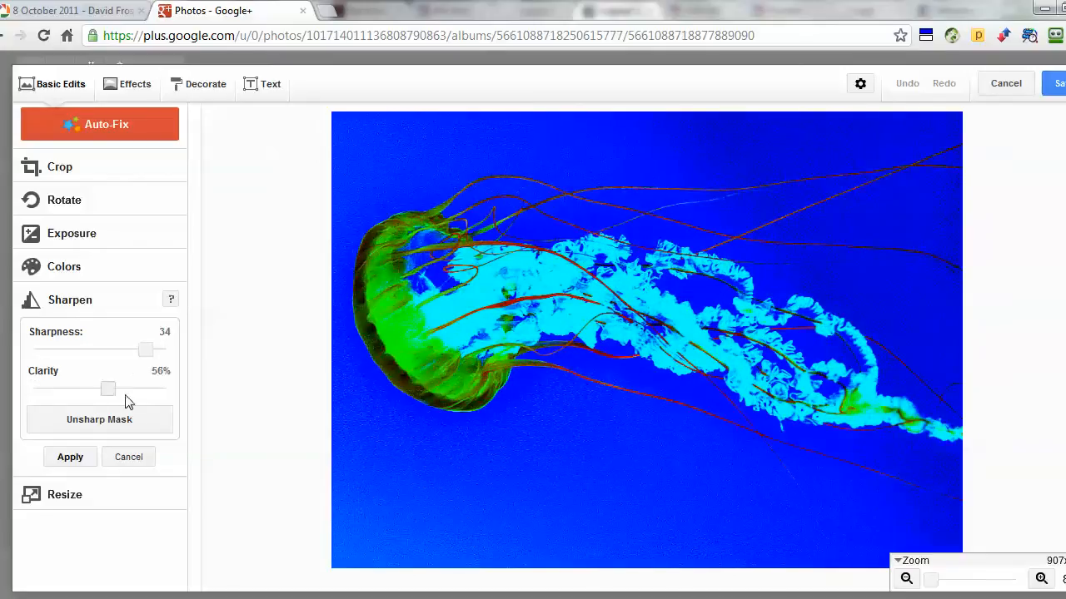
pyautogui.moveTo(107, 389); pyautogui.dragTo(165, 389)
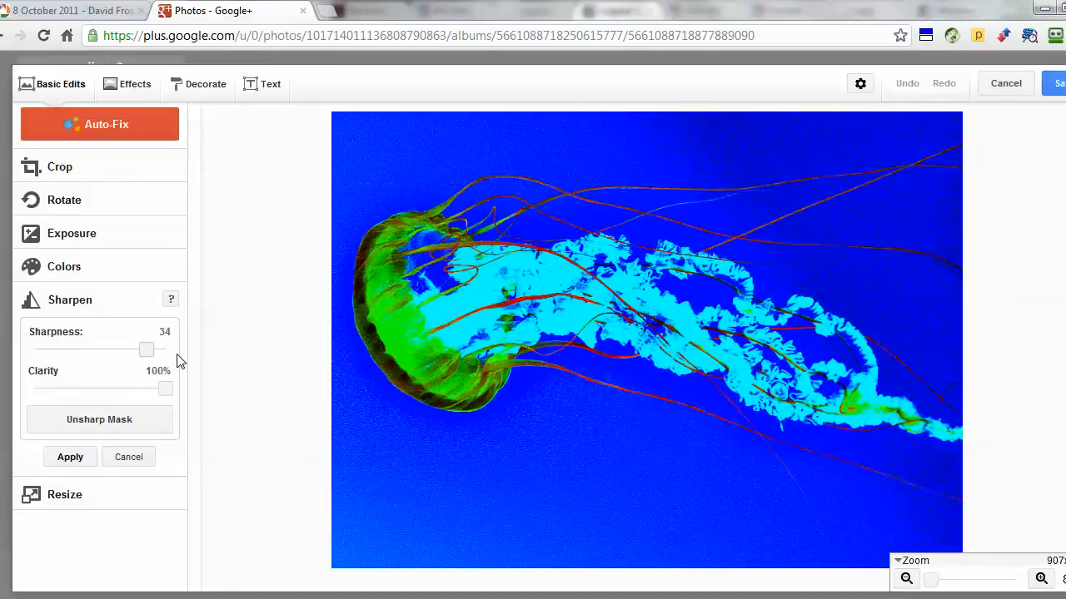
pyautogui.moveTo(147, 350); pyautogui.dragTo(96, 349)
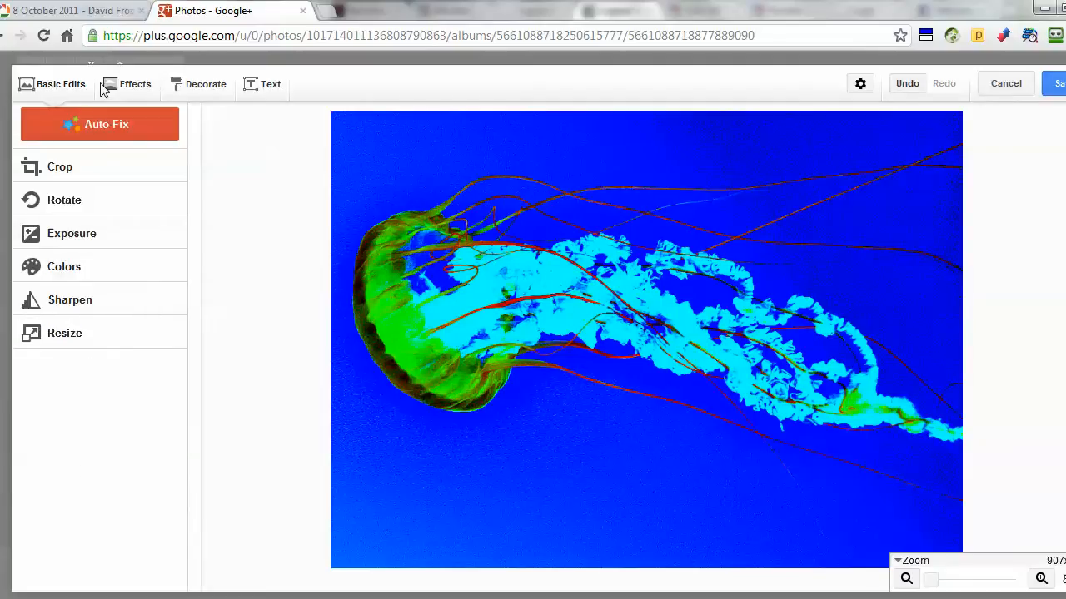
# Preview Black and White, painting original colour back onto the jellyfish tentacles.
pyautogui.click(133, 83)
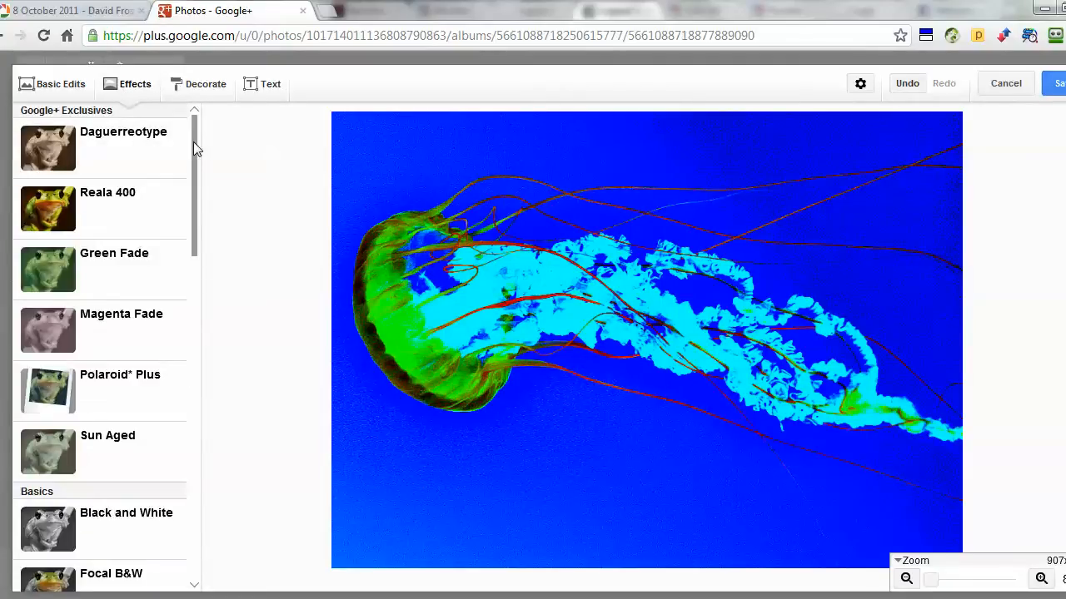
pyautogui.scroll(-3)
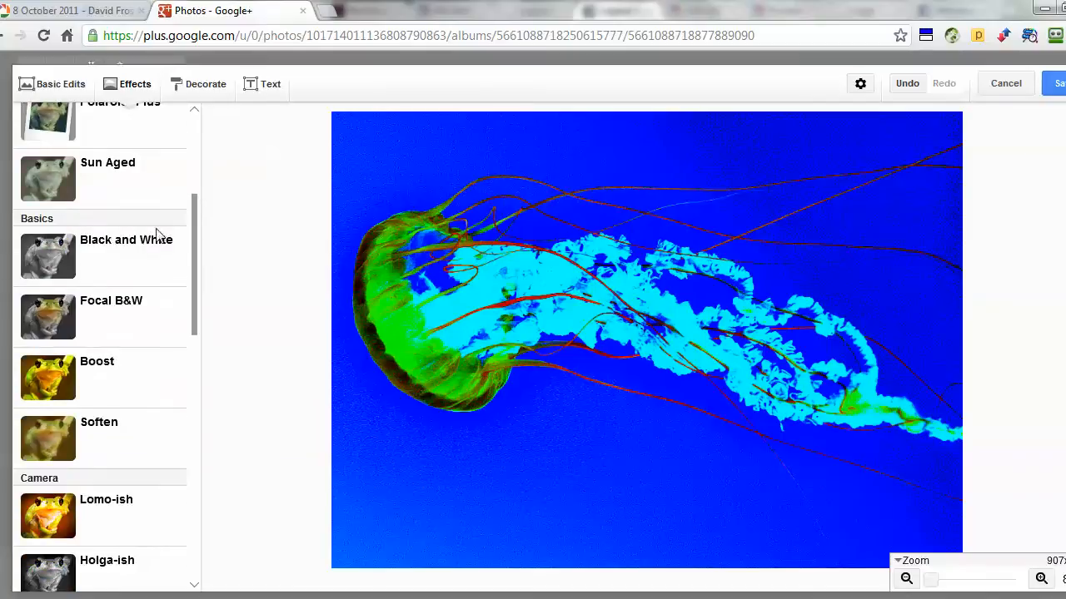
pyautogui.moveTo(100, 263)
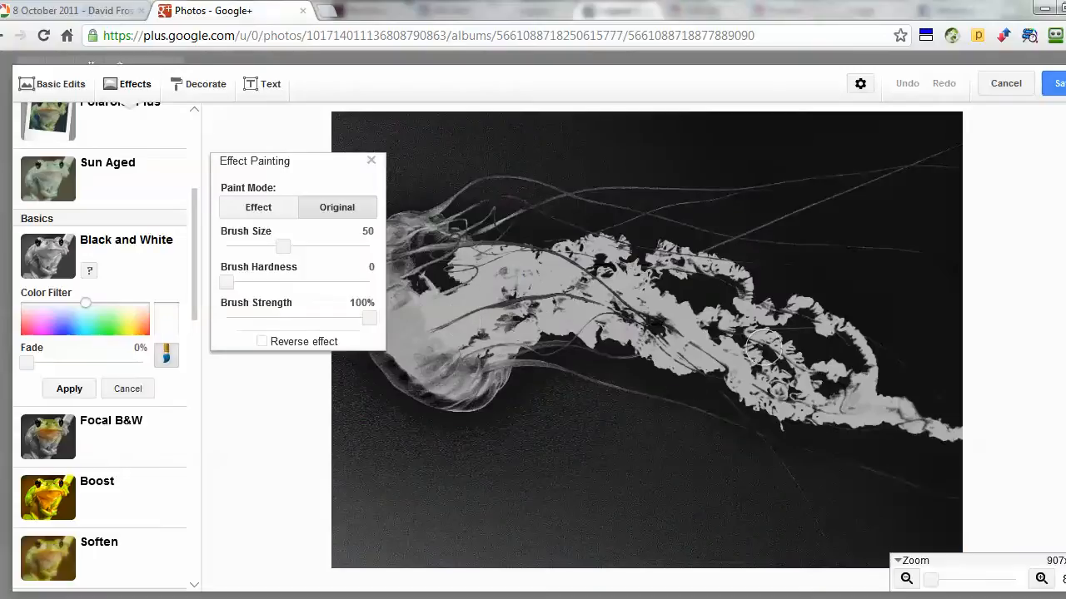
pyautogui.moveTo(533, 292); pyautogui.dragTo(674, 363)
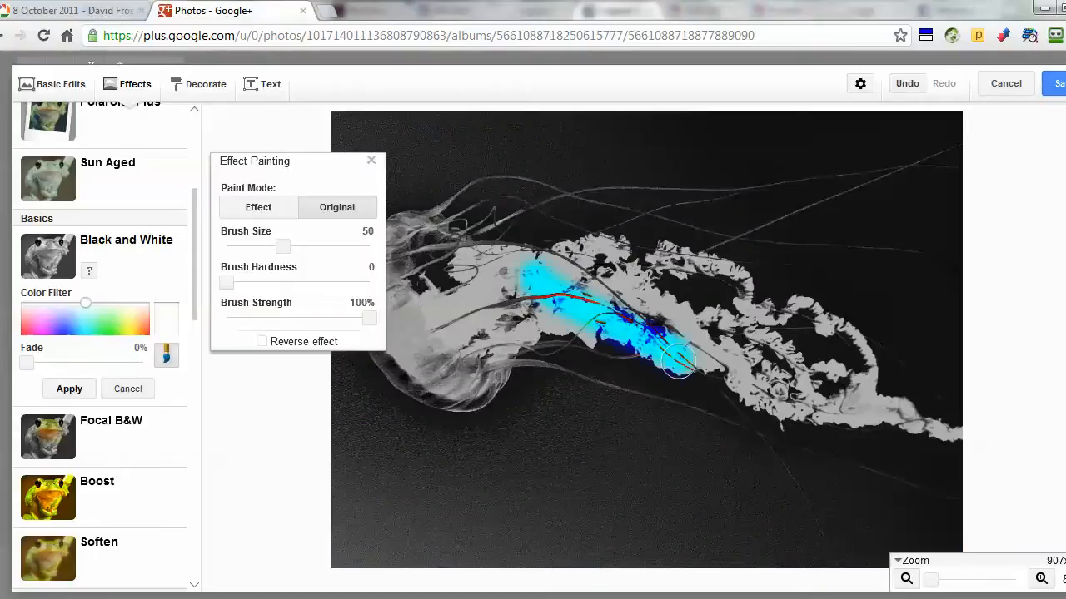
pyautogui.moveTo(679, 363); pyautogui.dragTo(653, 374)
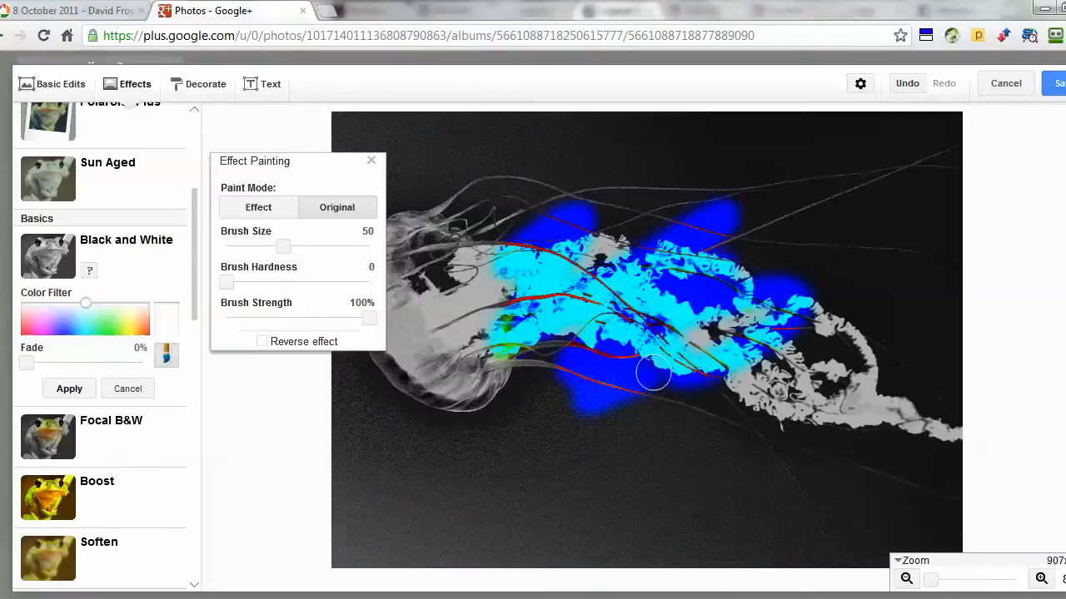
pyautogui.moveTo(653, 375); pyautogui.dragTo(866, 408)
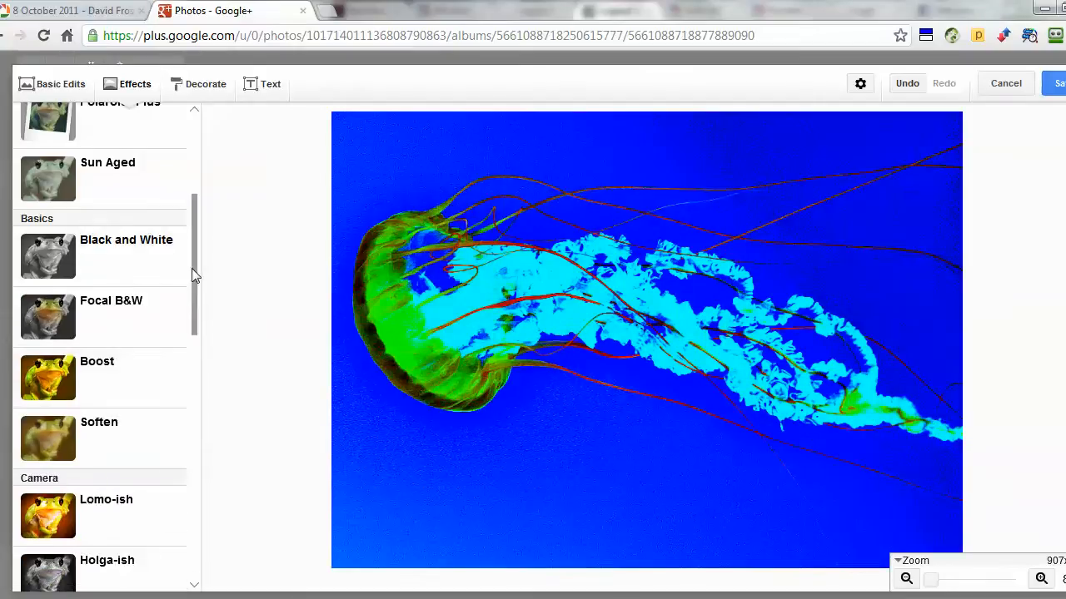
# Try the Holga-ish effect, then undo it to keep the recoloured jellyfish.
pyautogui.scroll(-3)
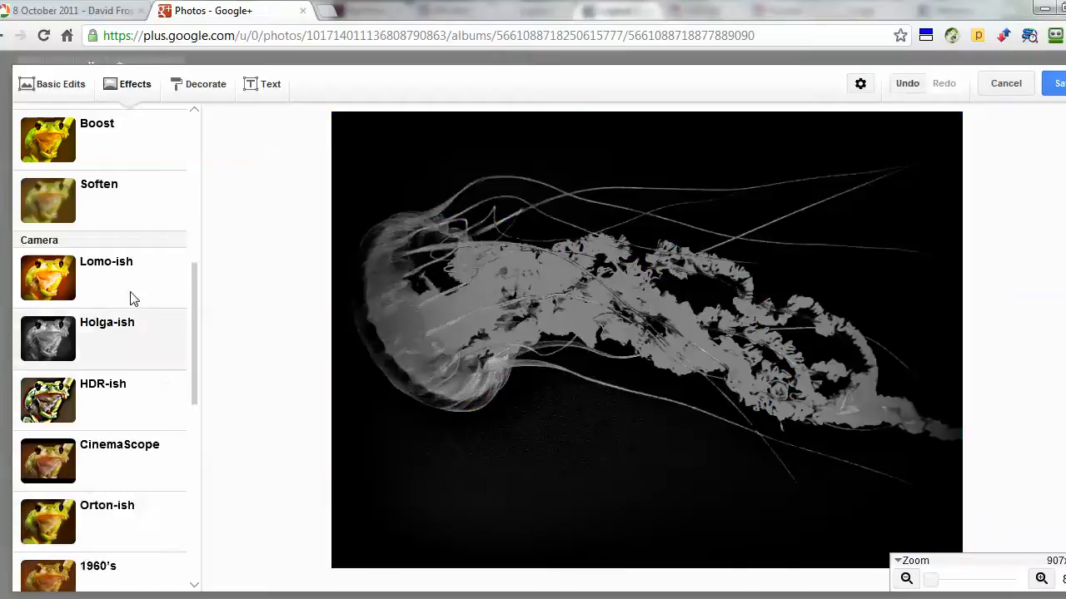
pyautogui.click(46, 278)
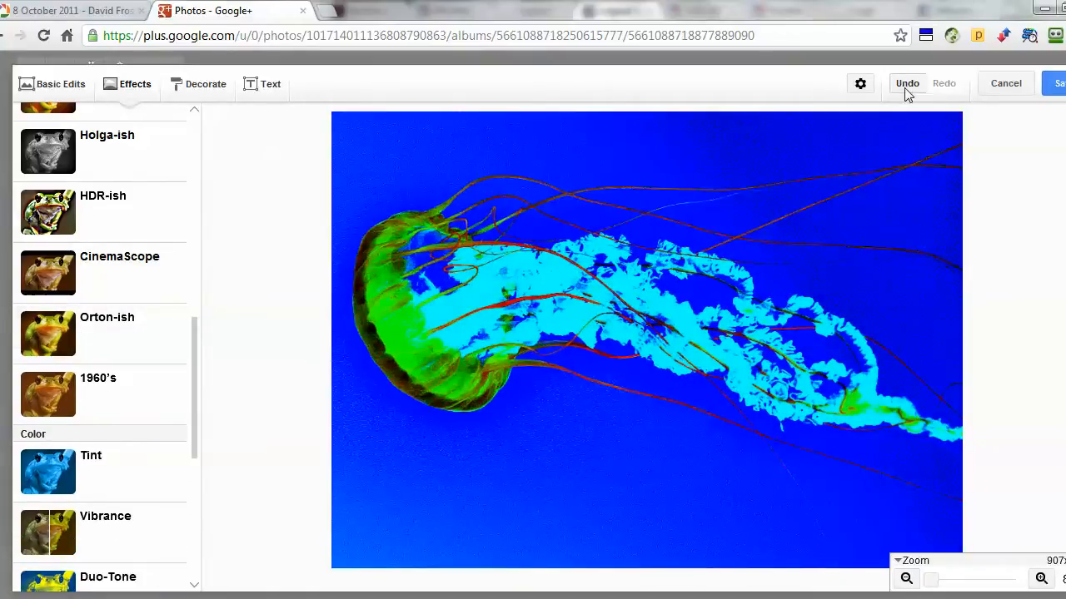
pyautogui.click(46, 470)
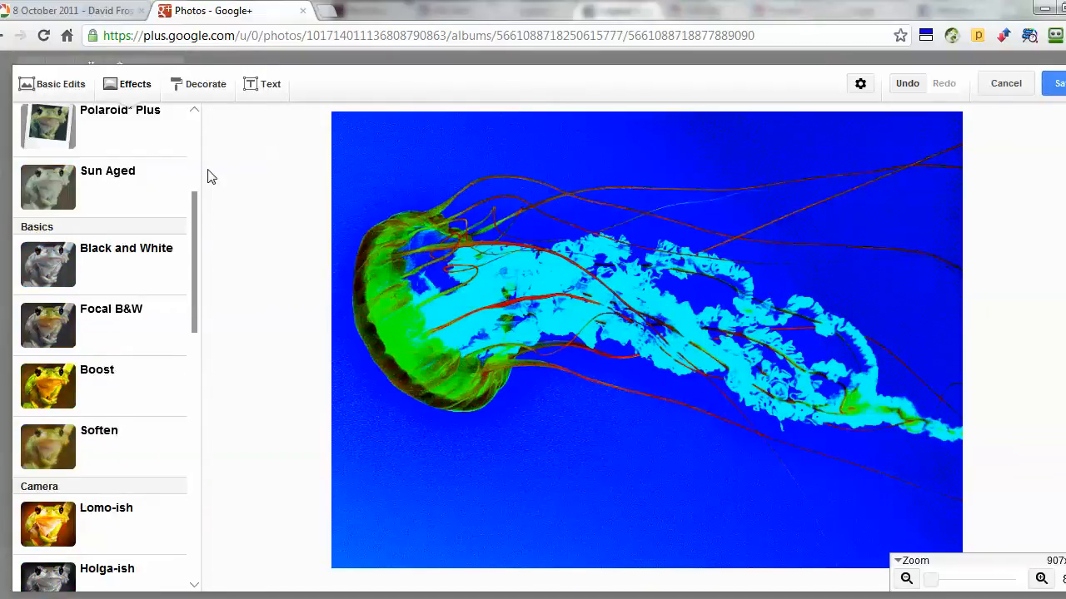
# Add the title text 'Space' to the photo and enlarge it.
pyautogui.click(270, 84)
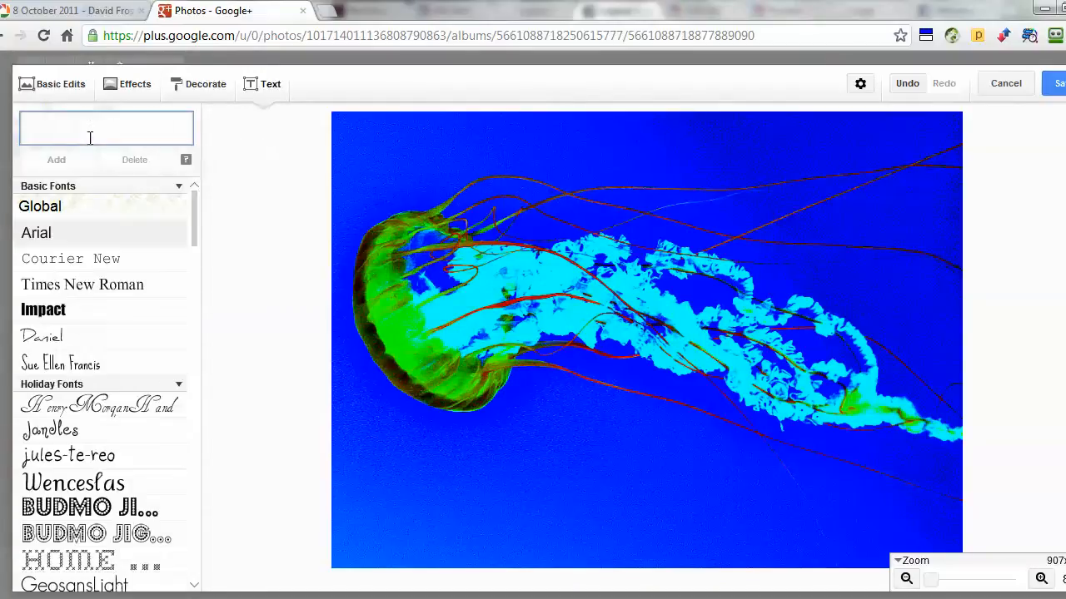
pyautogui.write('Spa')
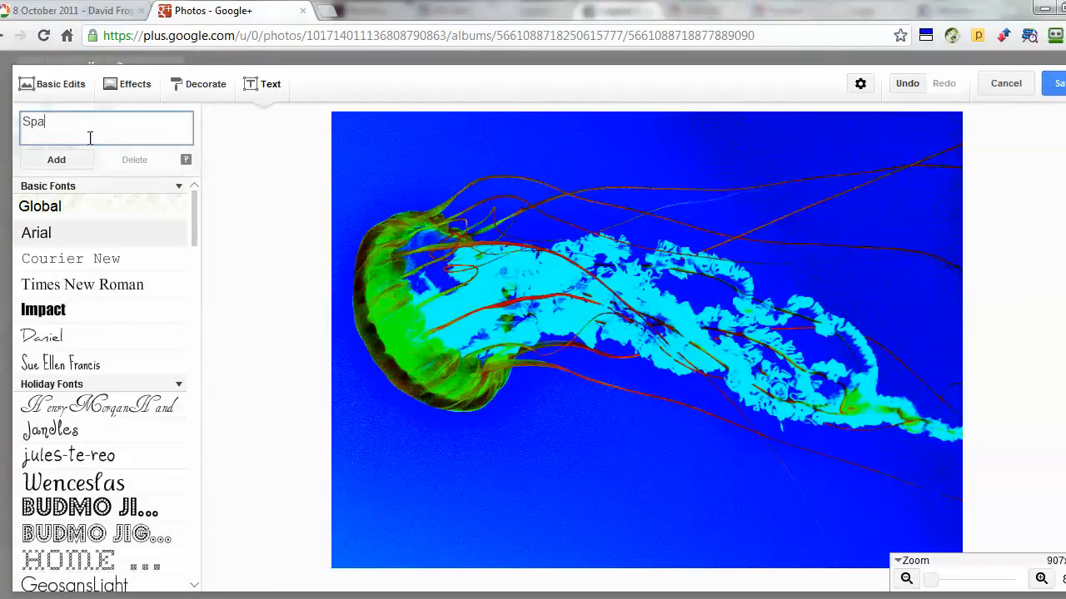
pyautogui.write('ce')
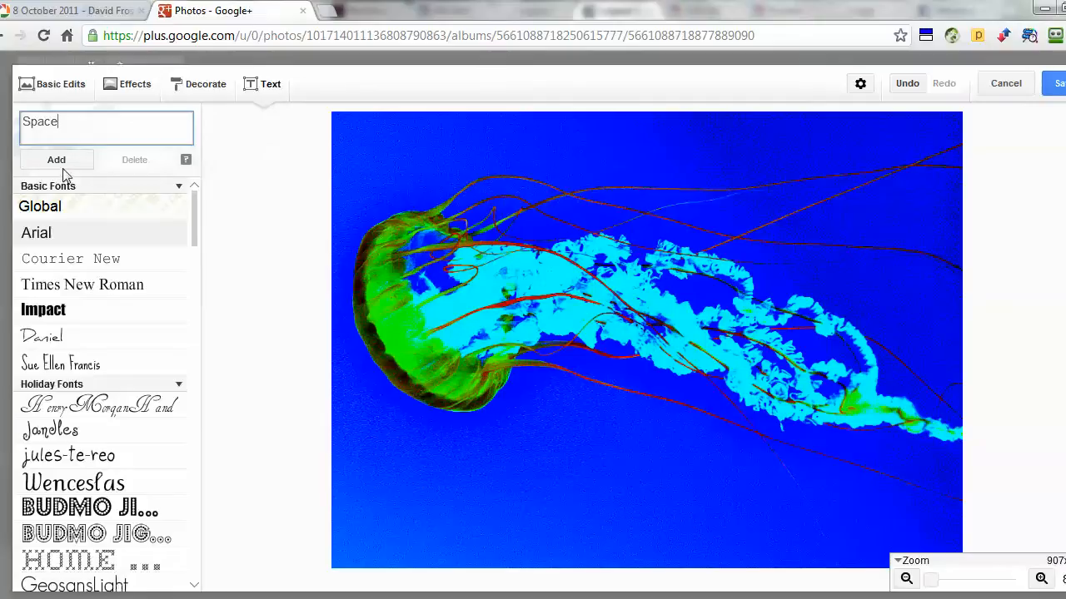
pyautogui.click(56, 160)
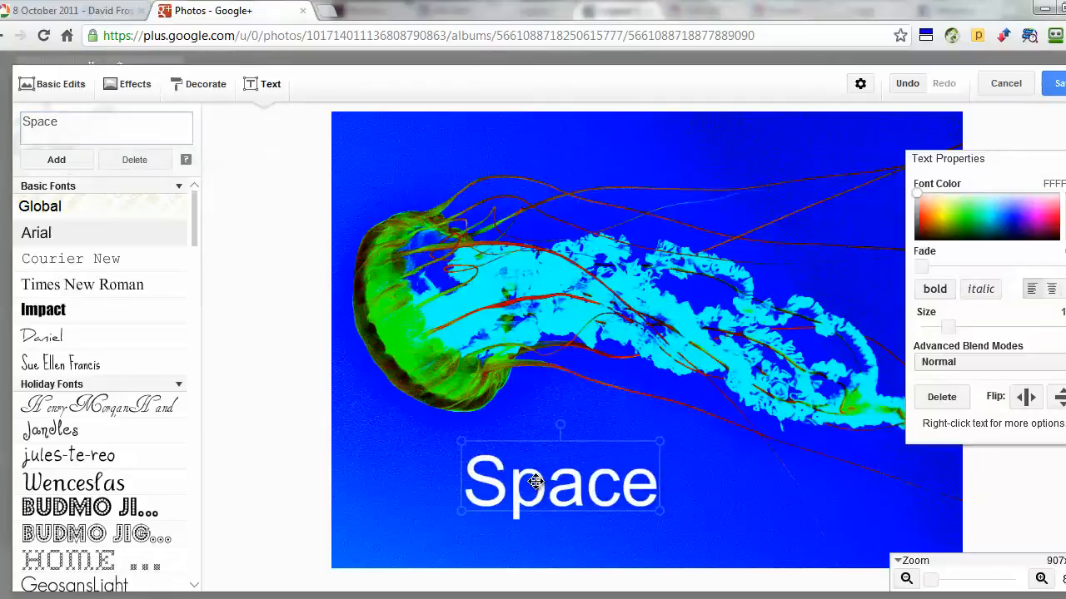
pyautogui.moveTo(559, 483); pyautogui.dragTo(603, 466)
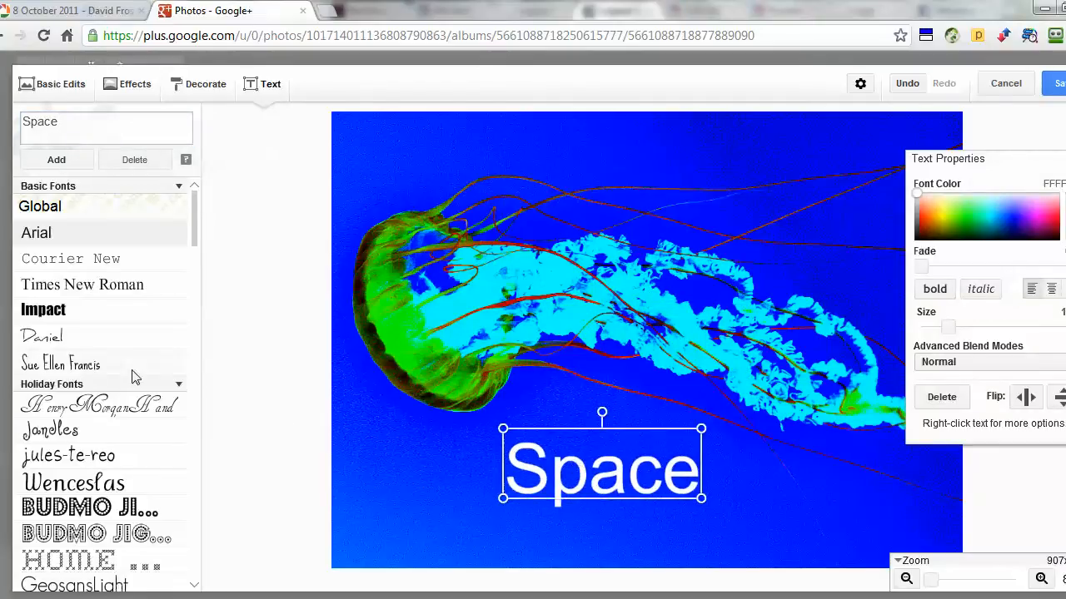
# Restyle 'Space' in a chalky hand-drawn font in white and move it near the top.
pyautogui.scroll(-3)
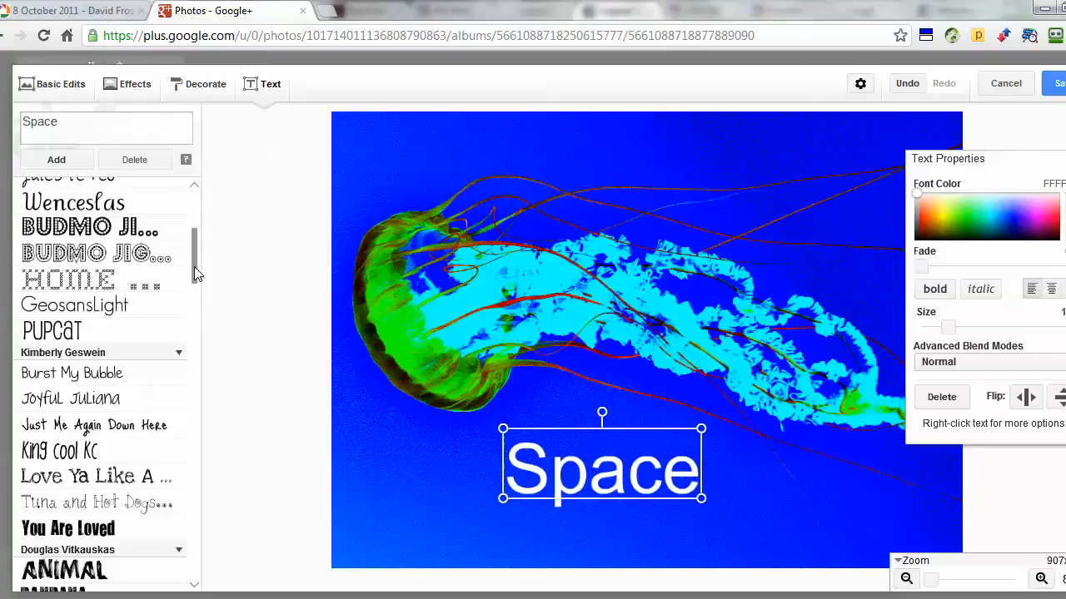
pyautogui.scroll(-3)
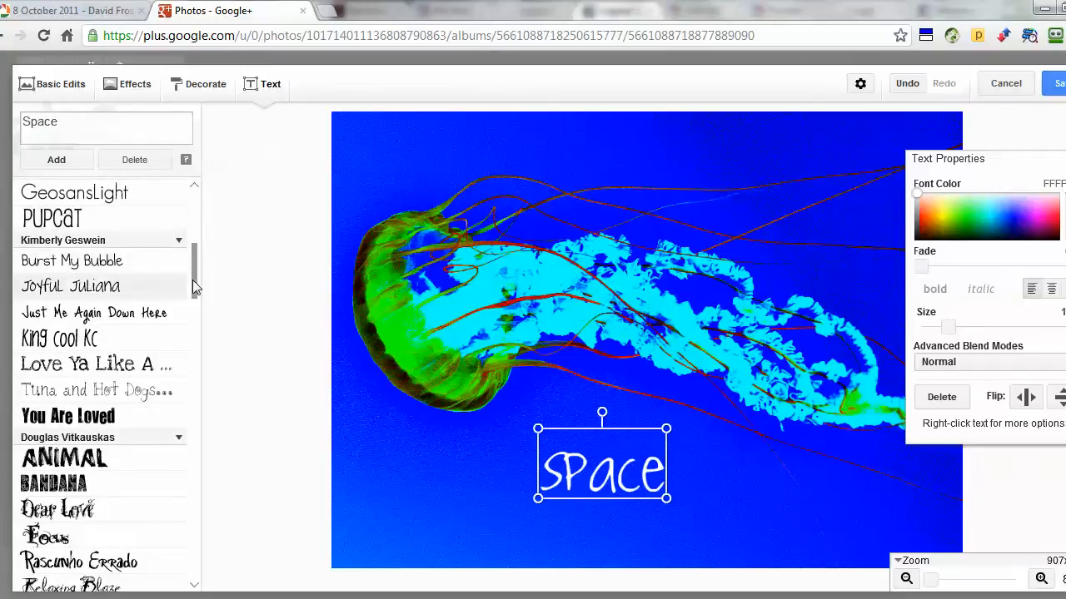
pyautogui.scroll(-3)
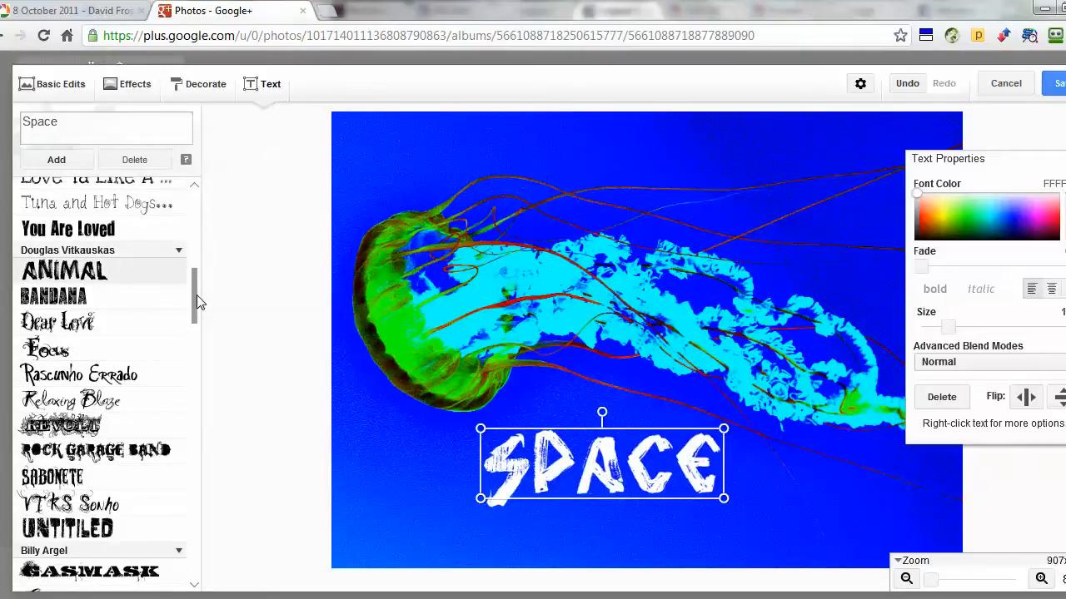
pyautogui.scroll(-3)
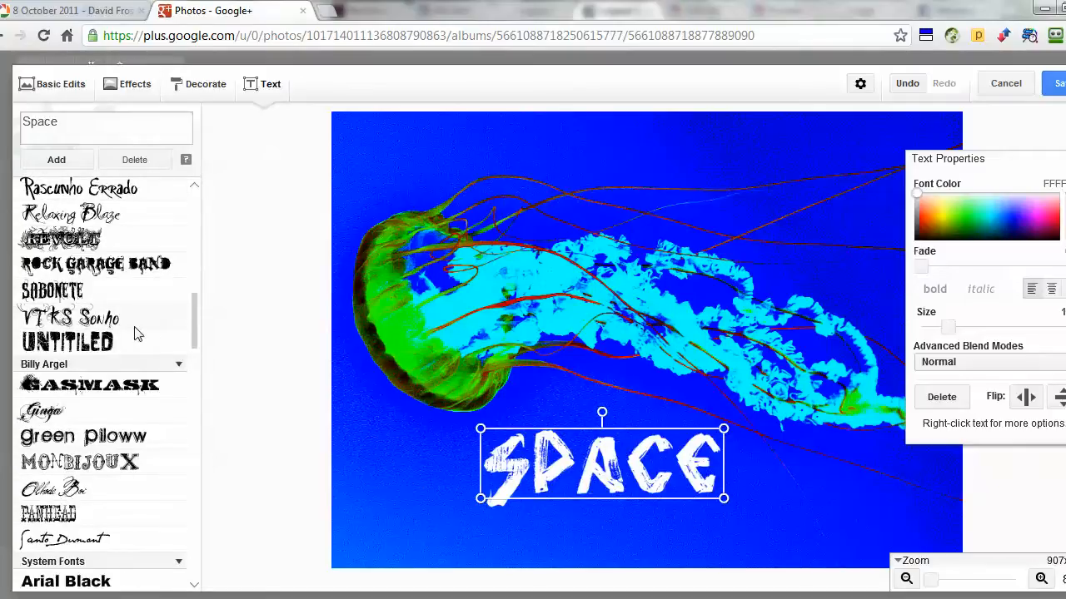
pyautogui.click(83, 437)
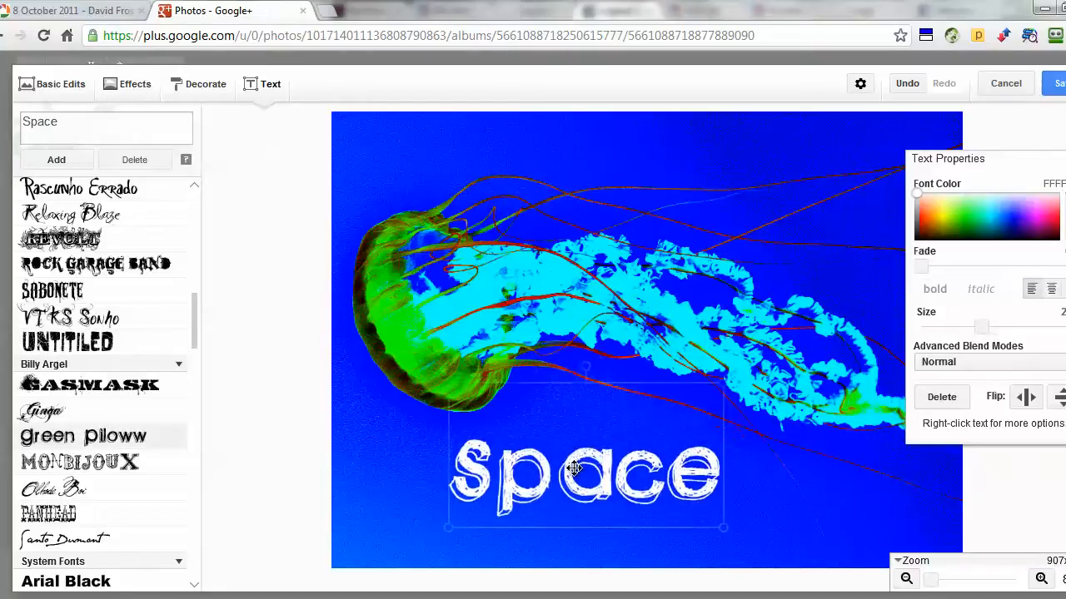
pyautogui.moveTo(583, 470); pyautogui.dragTo(620, 163)
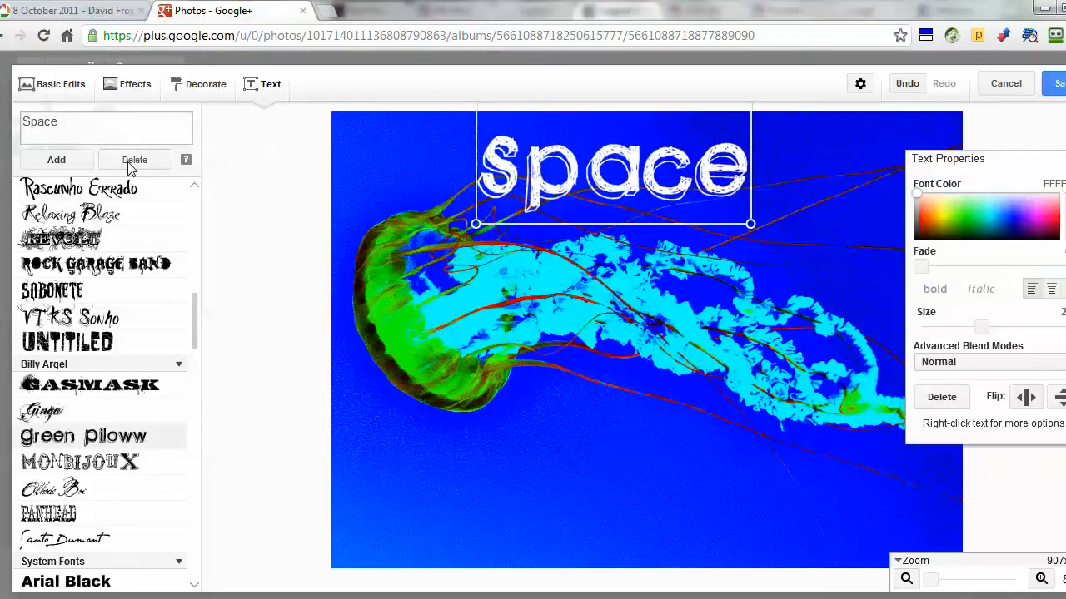
pyautogui.moveTo(204, 84)
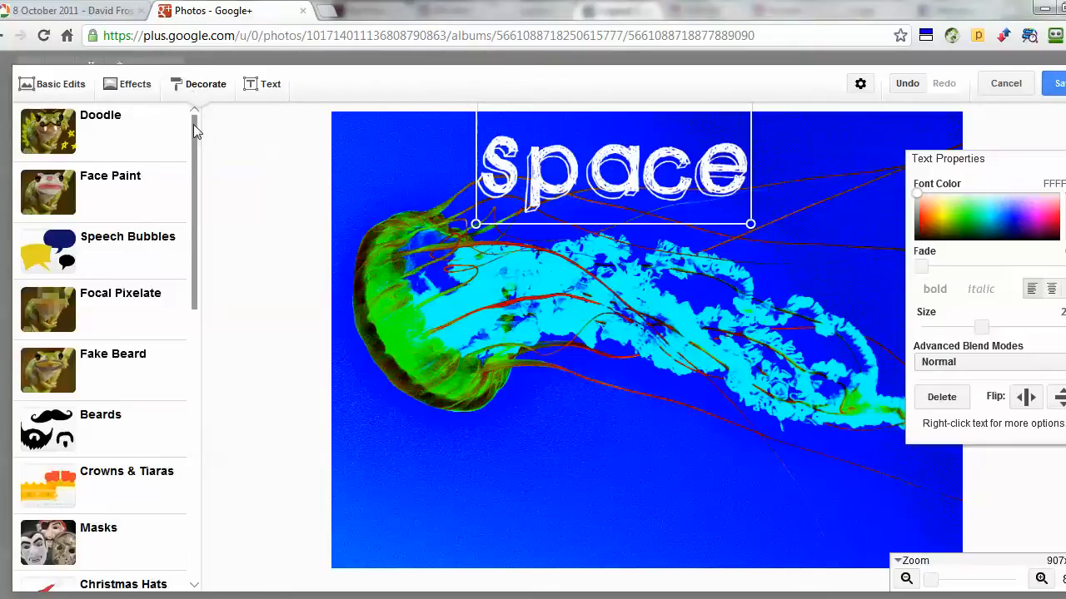
# Deselect the Space title and return to the Basic Edits tools.
pyautogui.scroll(-3)
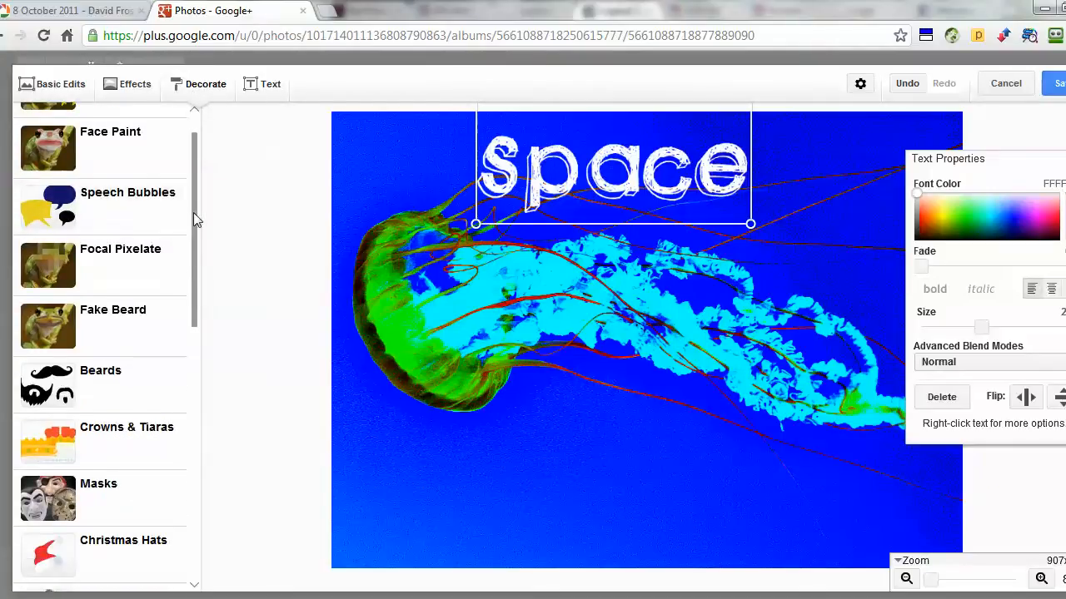
pyautogui.scroll(3)
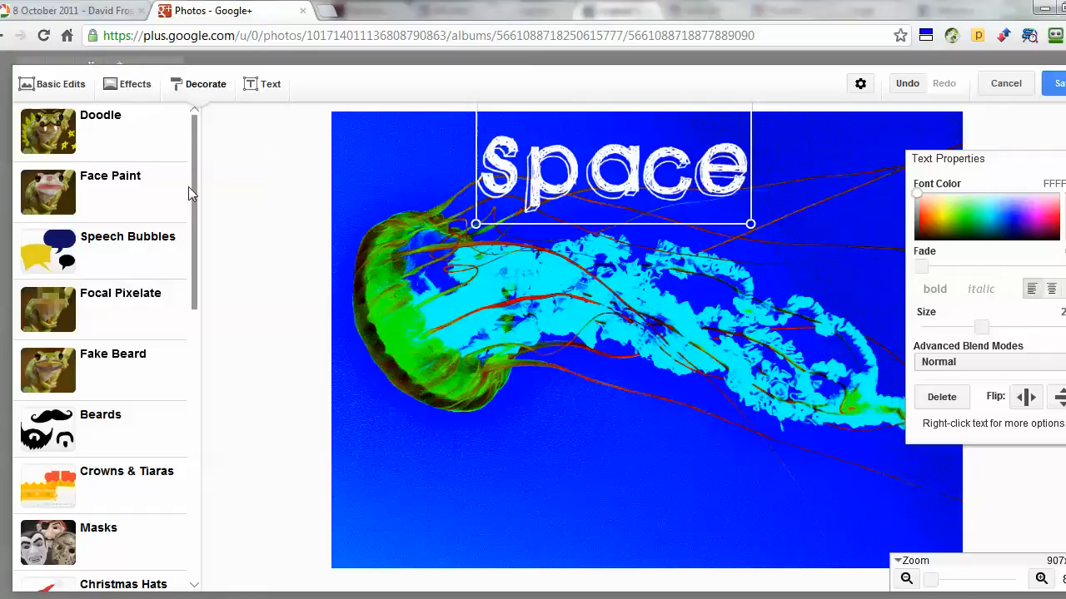
pyautogui.click(51, 83)
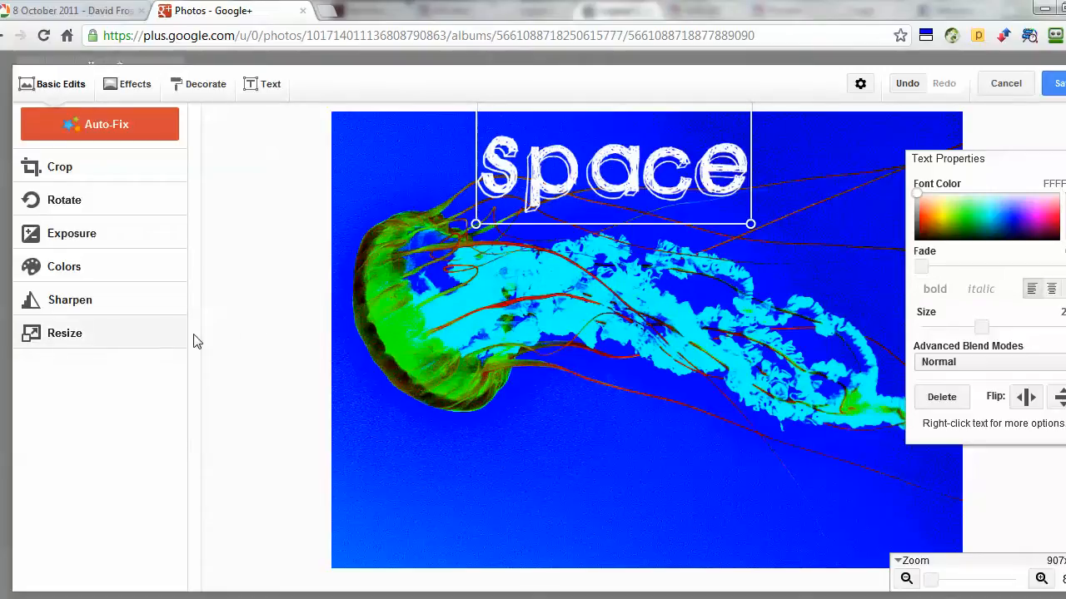
pyautogui.moveTo(256, 320)
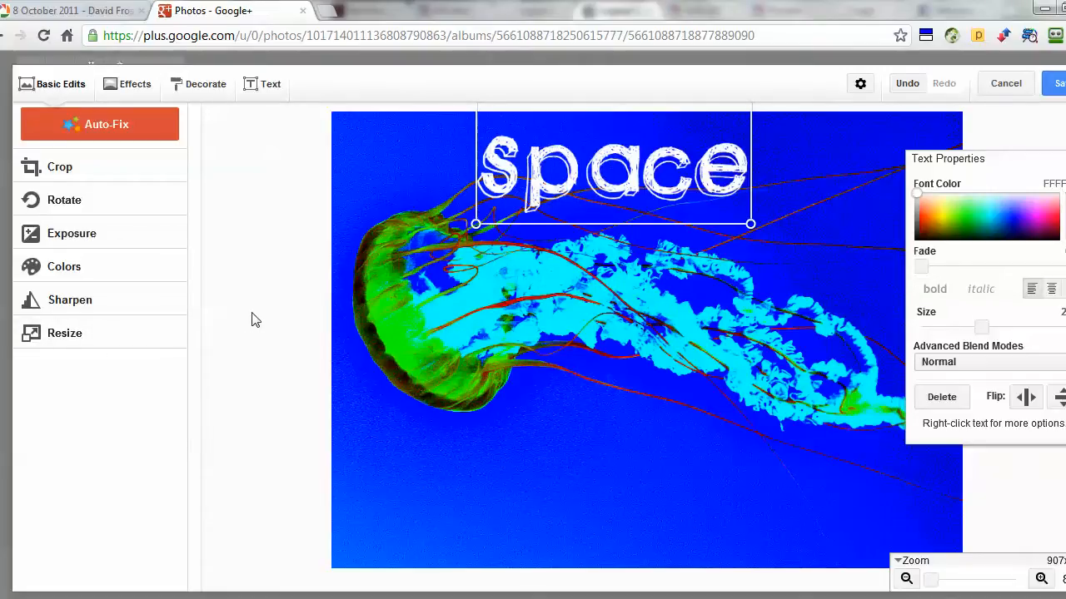
pyautogui.moveTo(215, 309)
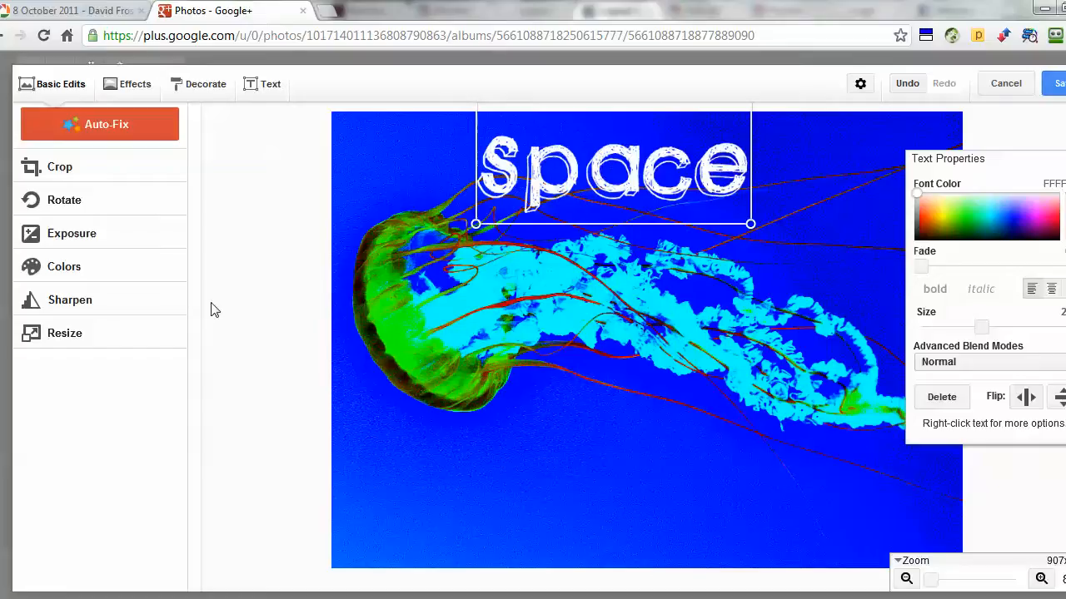
pyautogui.click(266, 323)
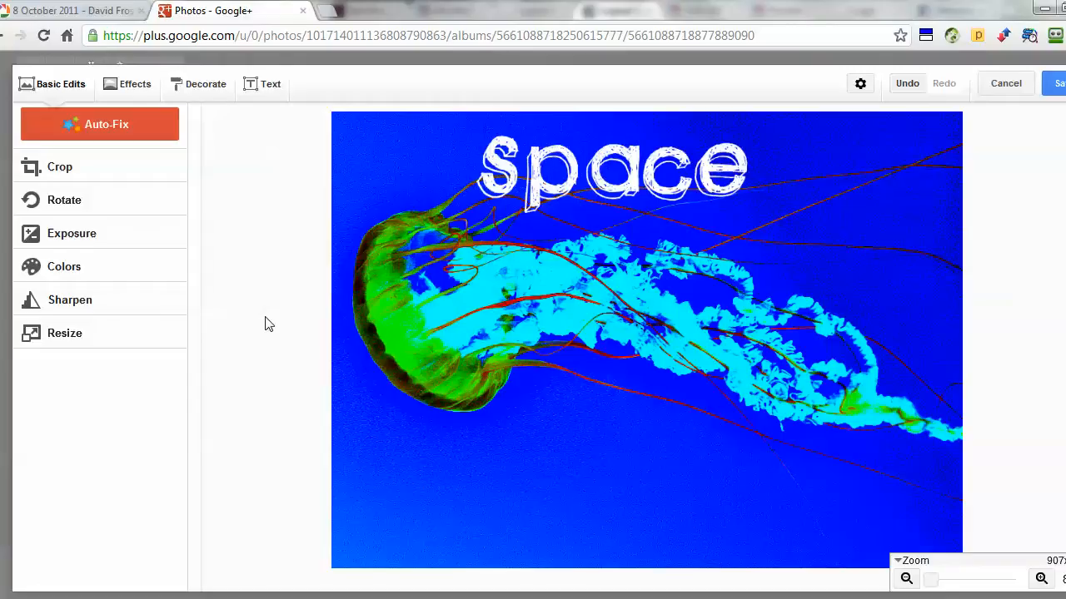
pyautogui.moveTo(277, 314)
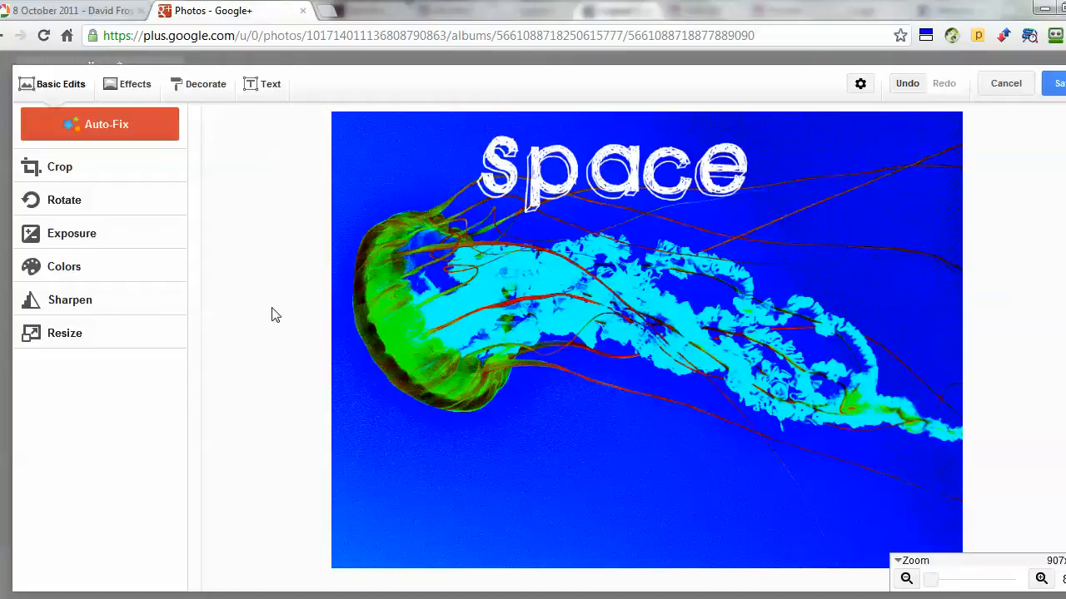
pyautogui.moveTo(63, 333)
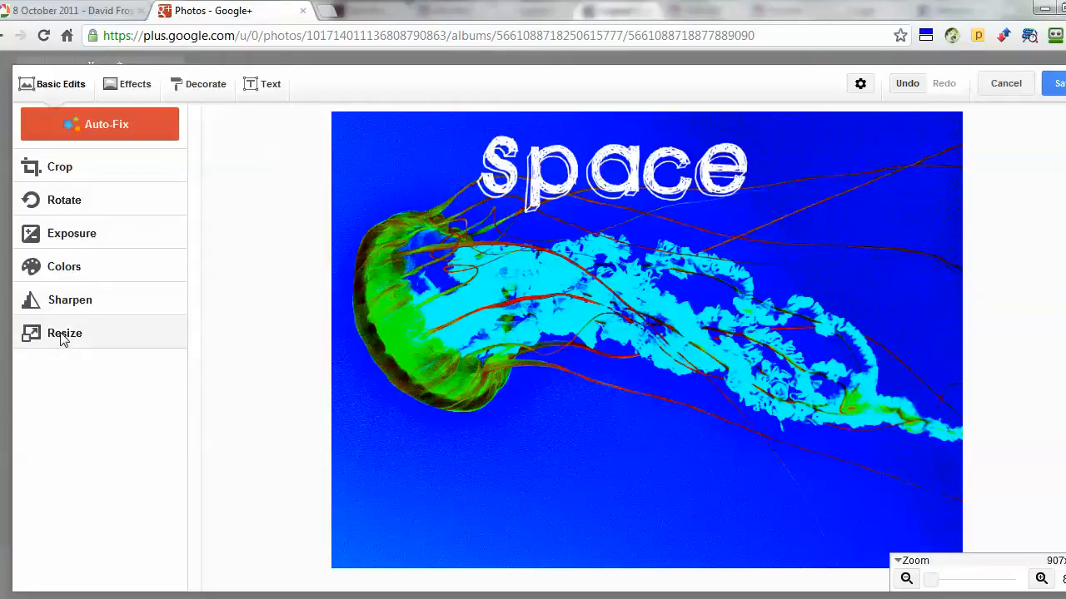
# Show the Resize settings at 907 x 657 with Keep Proportions locked.
pyautogui.click(64, 333)
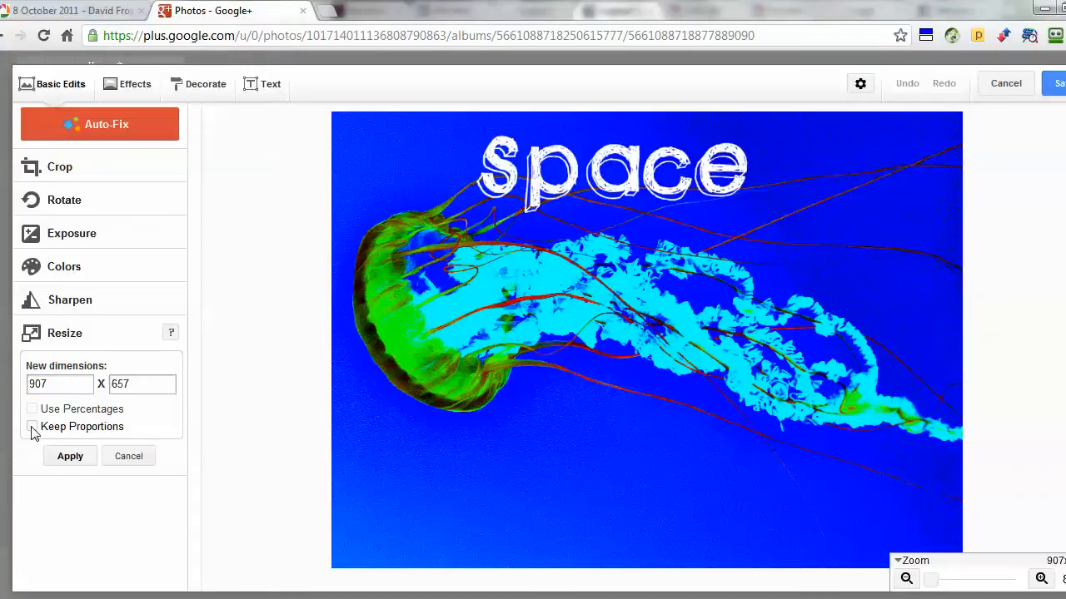
pyautogui.click(34, 426)
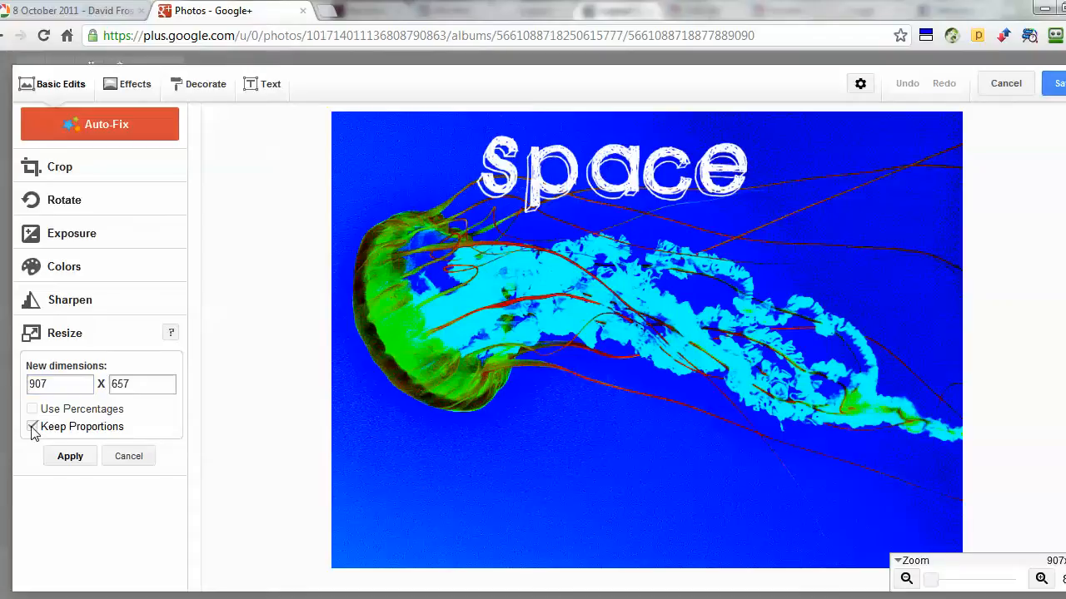
pyautogui.click(31, 426)
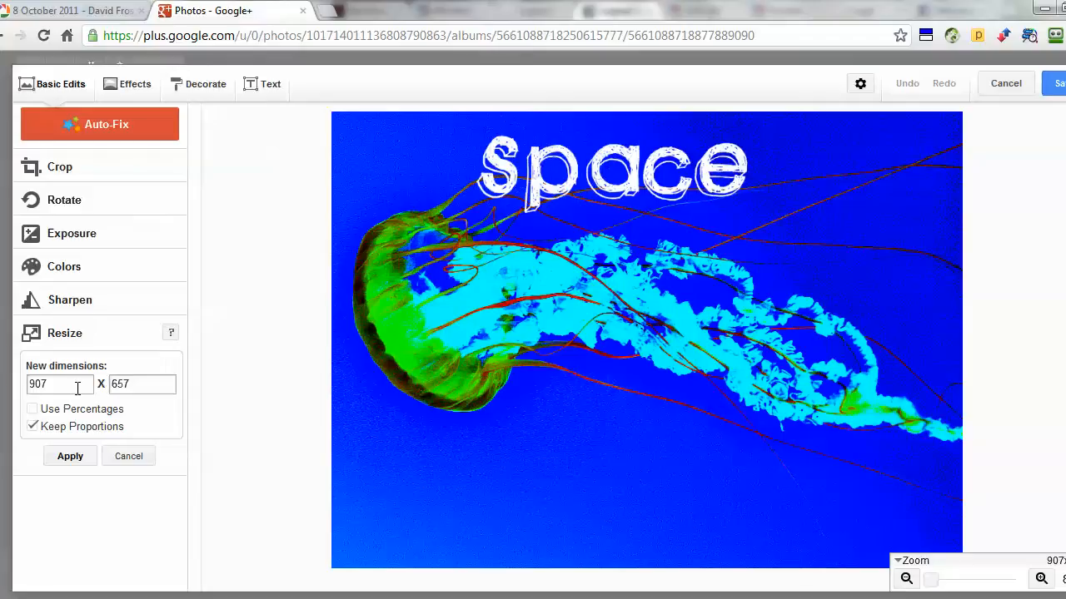
pyautogui.moveTo(531, 311)
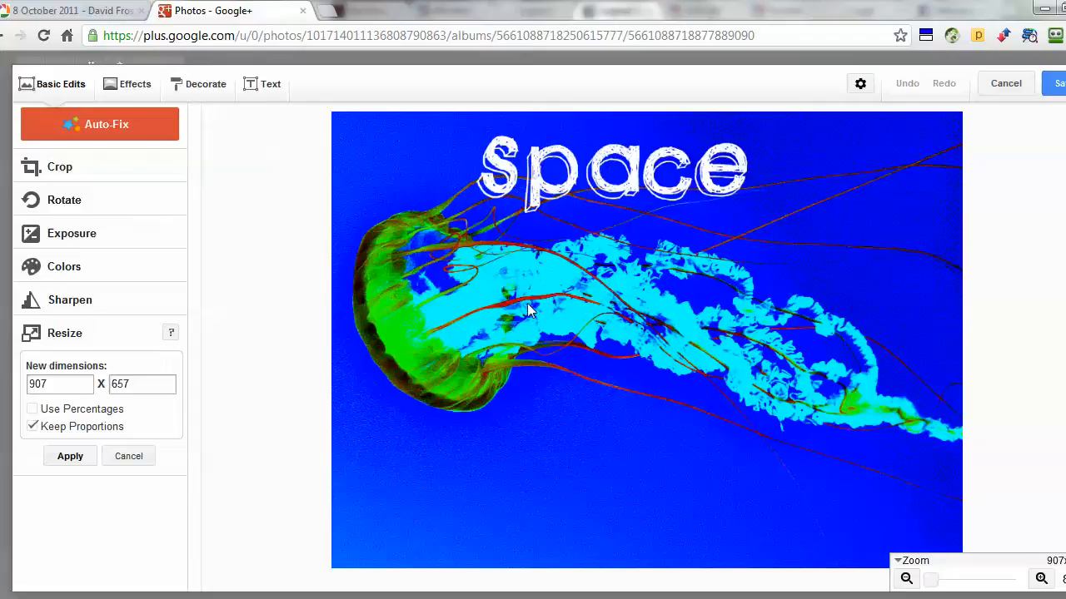
pyautogui.moveTo(949, 150)
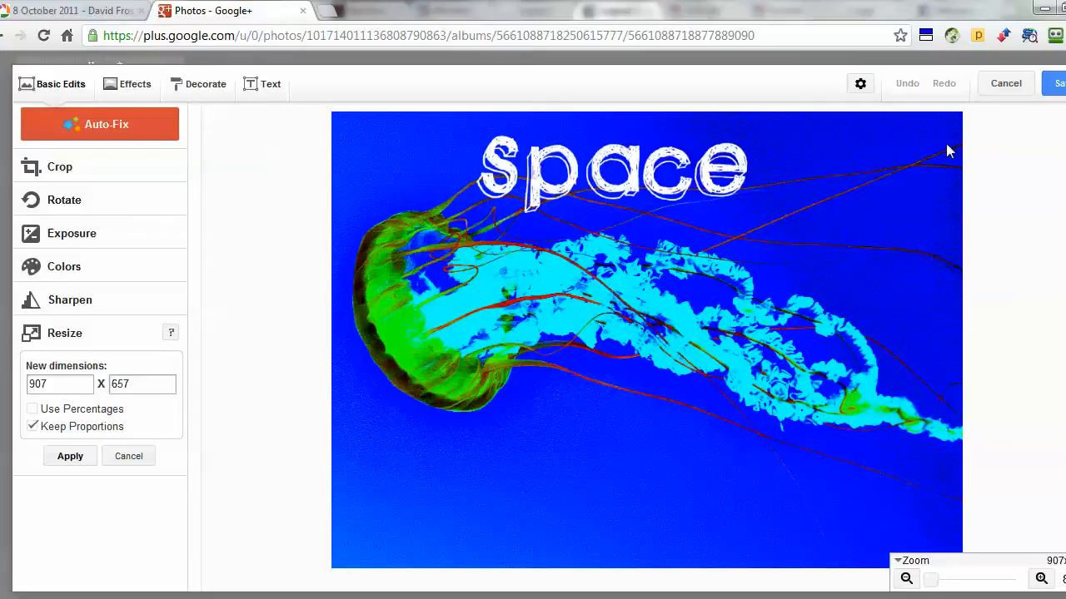
pyautogui.moveTo(1057, 87)
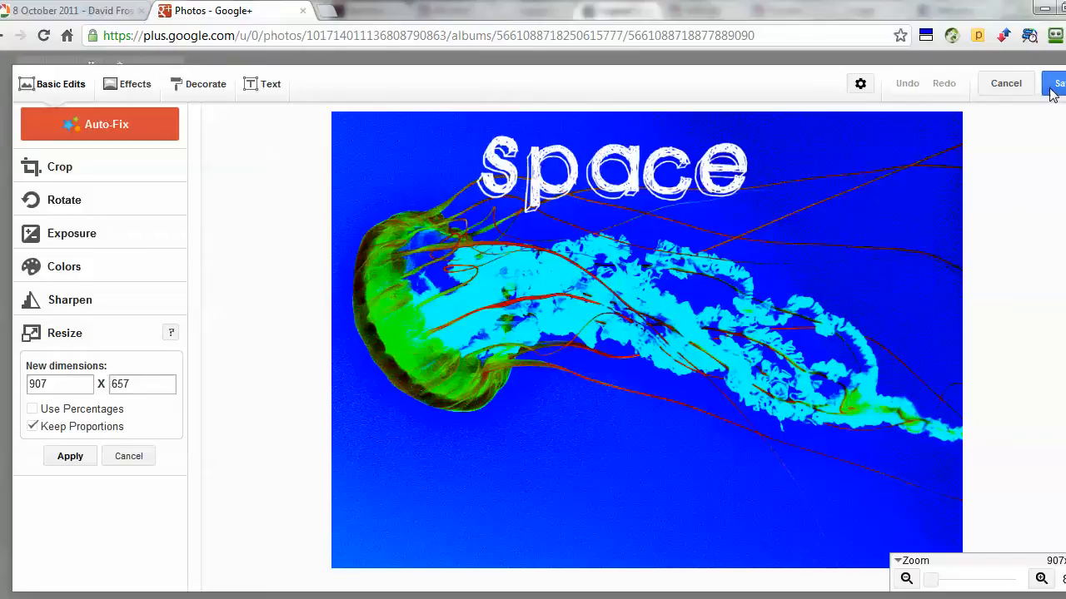
# Save the edited photo as a new copy, applying the resize.
pyautogui.click(1058, 83)
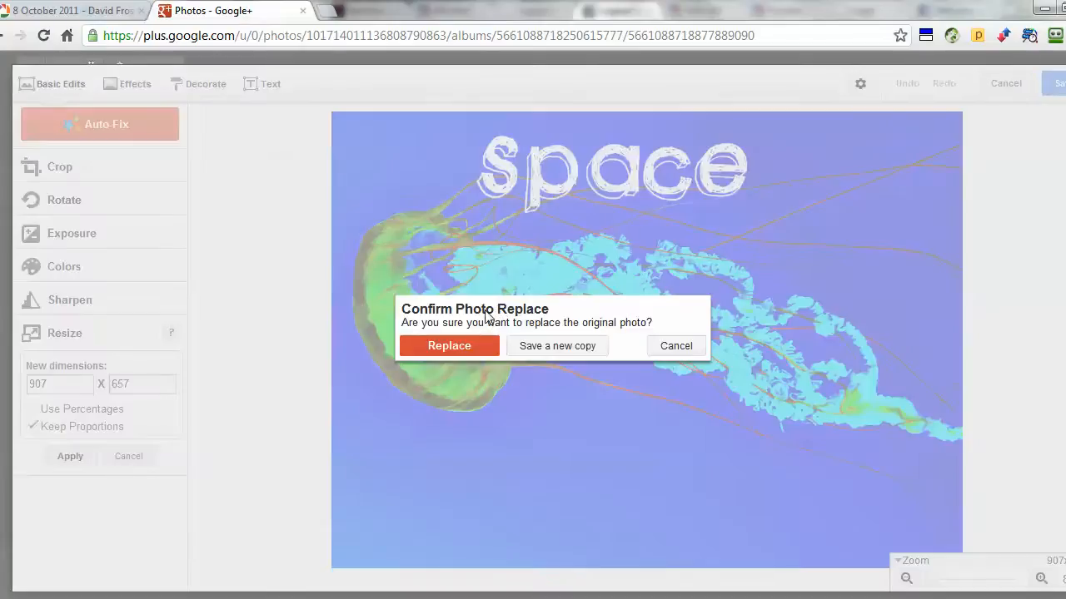
pyautogui.moveTo(556, 353)
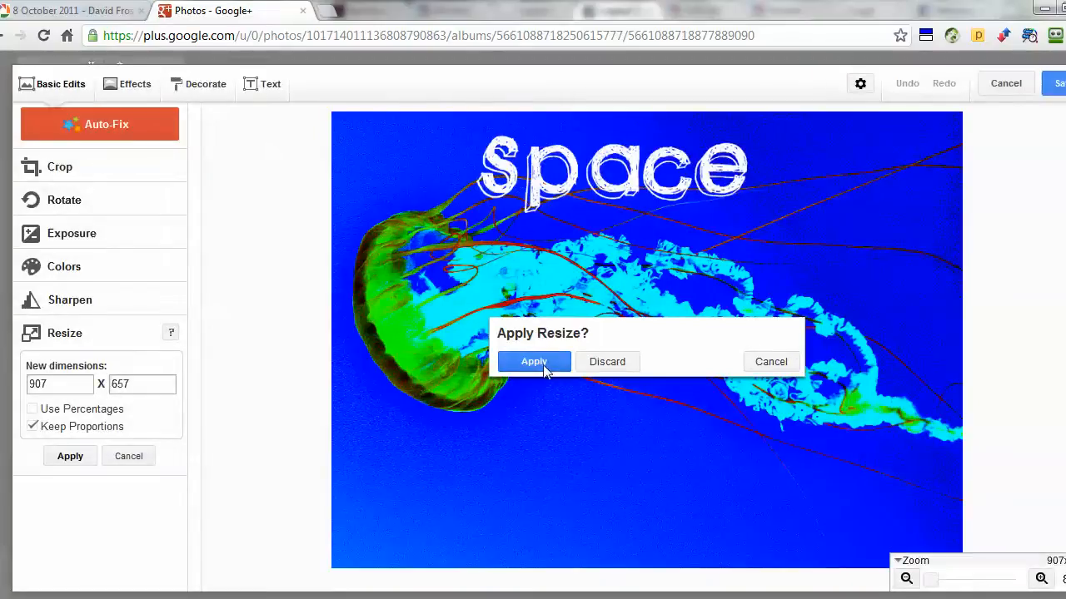
pyautogui.click(533, 361)
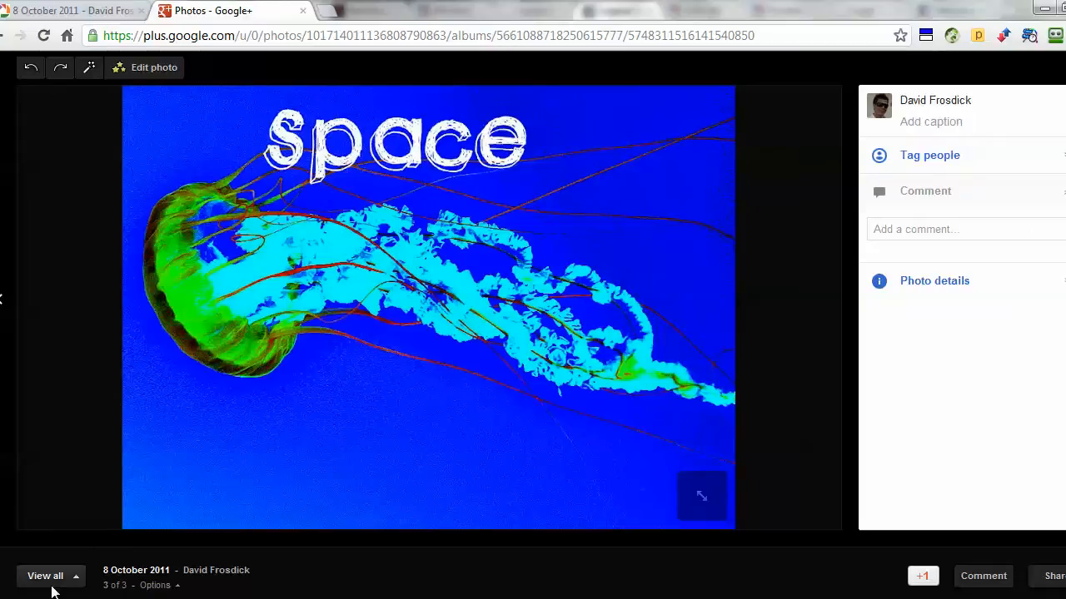
# Return to the 8 October 2011 album showing the Space copy beside the original jellyfish photos.
pyautogui.click(45, 576)
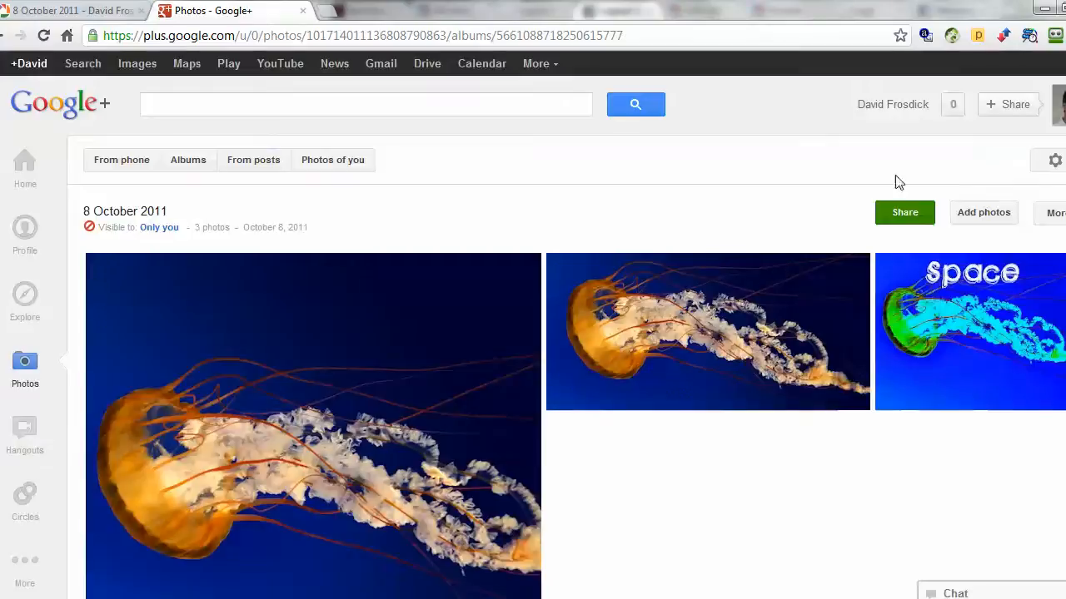
pyautogui.moveTo(899, 545)
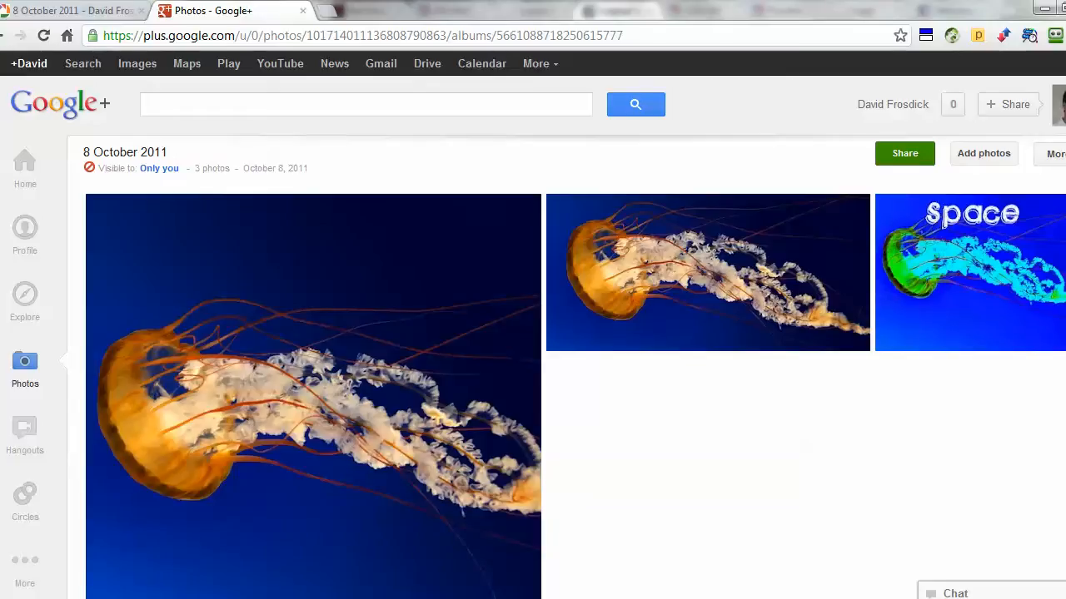
pyautogui.moveTo(782, 401)
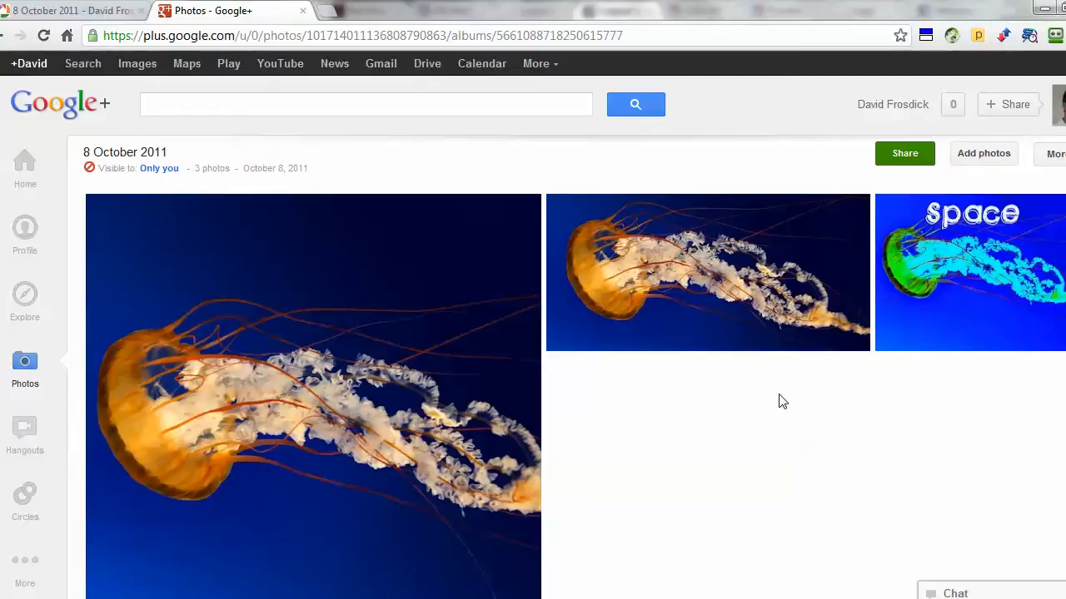
pyautogui.moveTo(791, 400)
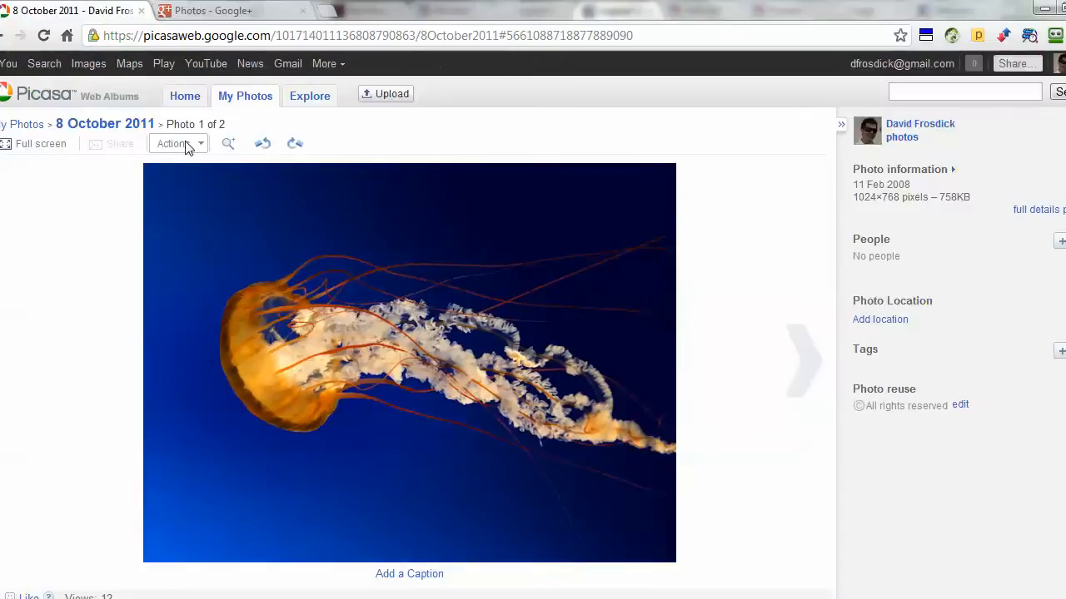
pyautogui.click(175, 143)
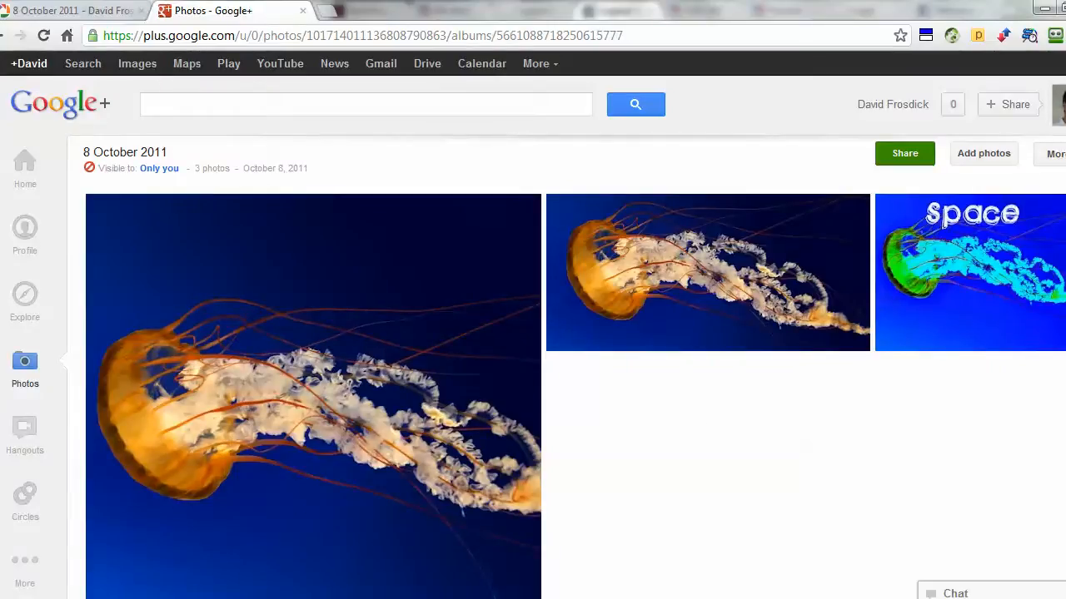
pyautogui.scroll(-3)
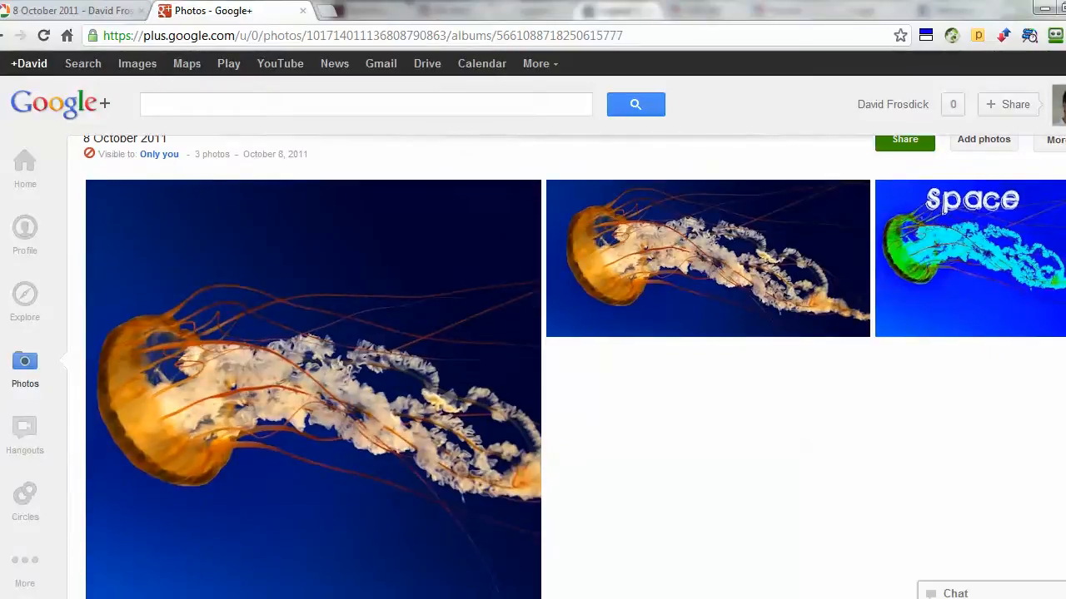